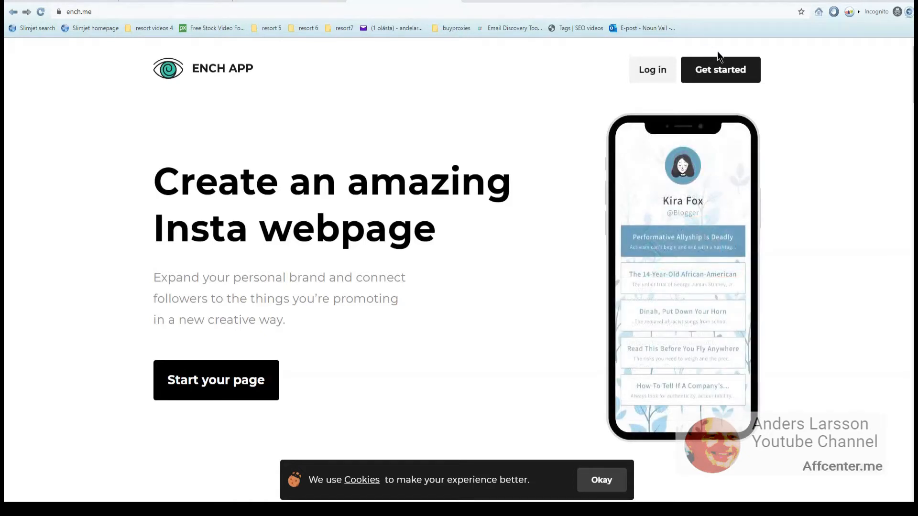
- Create the TheHulk account with the space removed and browse the template gallery
left_click(719, 69)
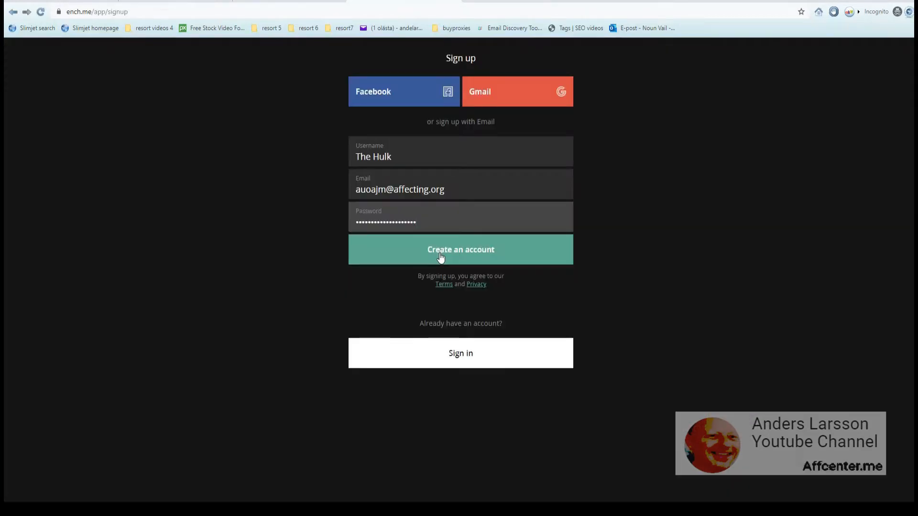
left_click(460, 249)
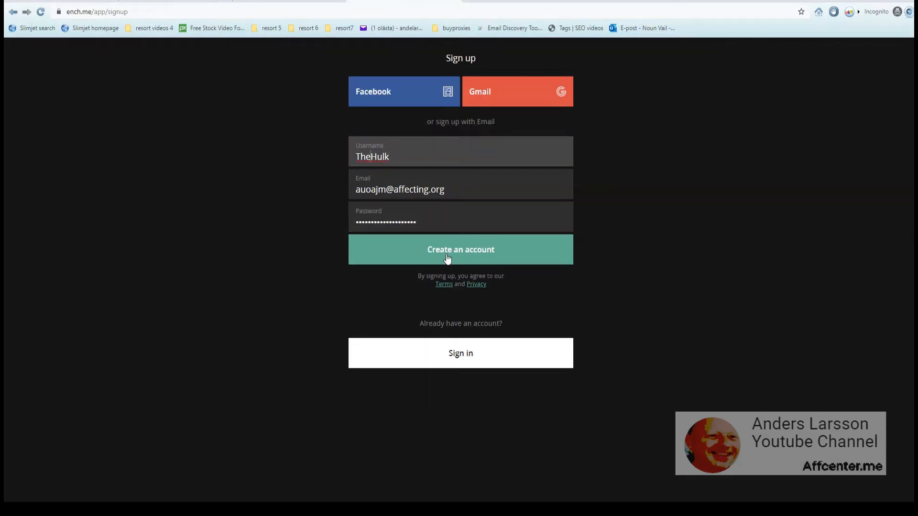
left_click(460, 250)
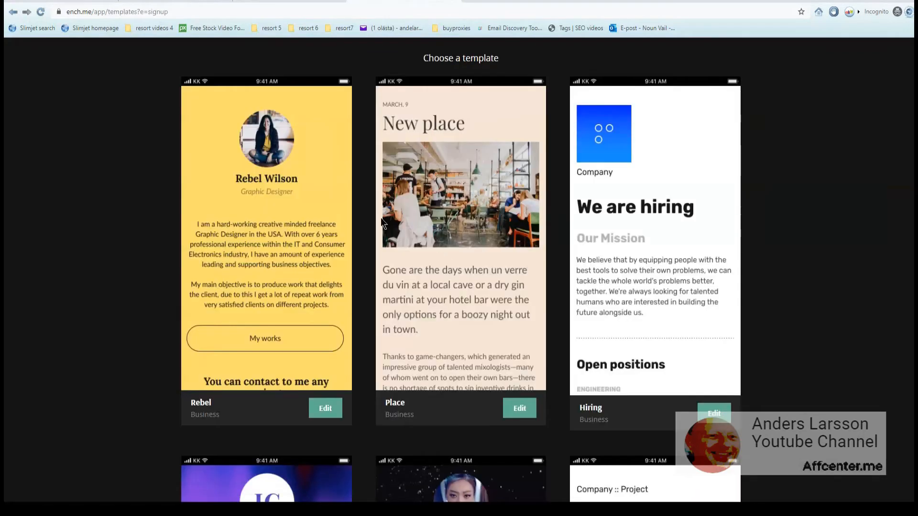
scroll("down", 3)
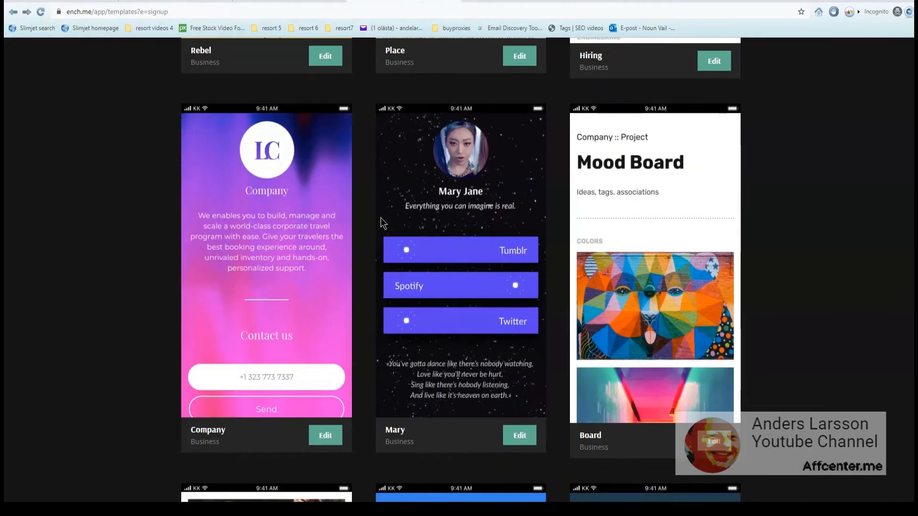
scroll("down", 3)
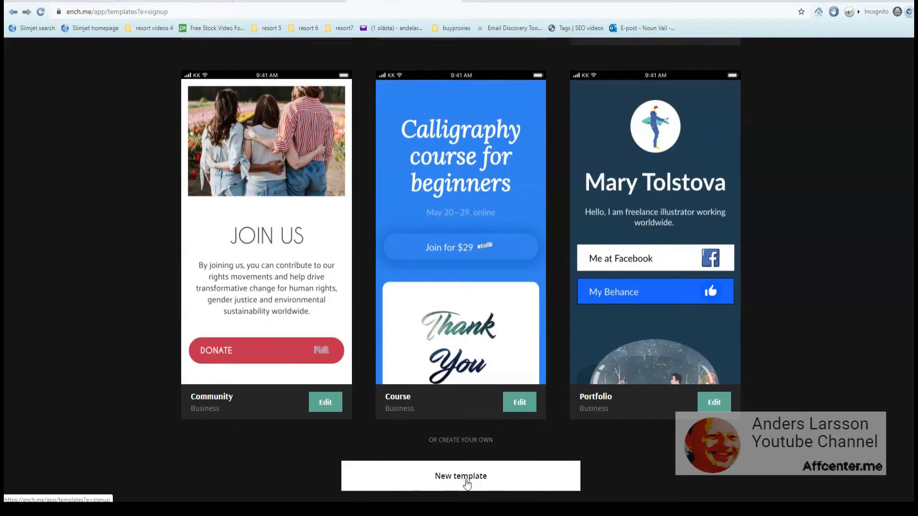
- Start a new page from a blank template and return to its editor from the leads view
left_click(460, 475)
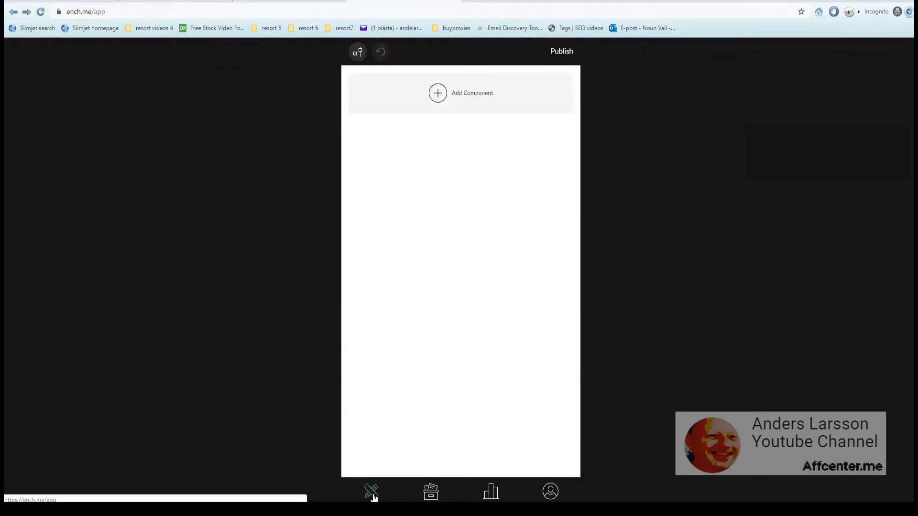
left_click(431, 492)
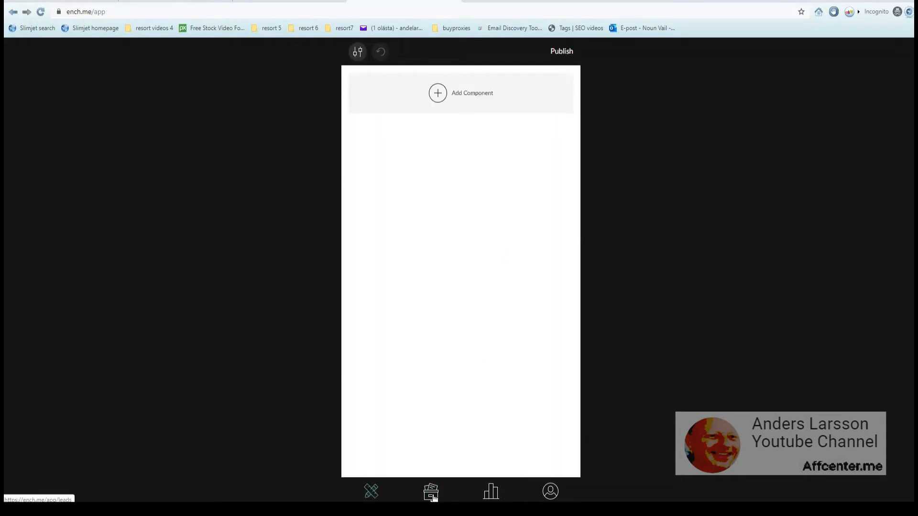
left_click(431, 492)
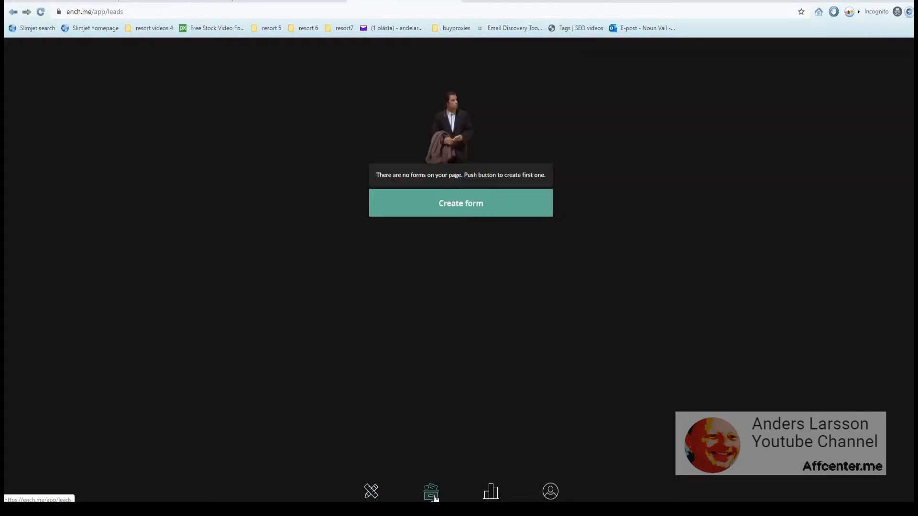
left_click(460, 203)
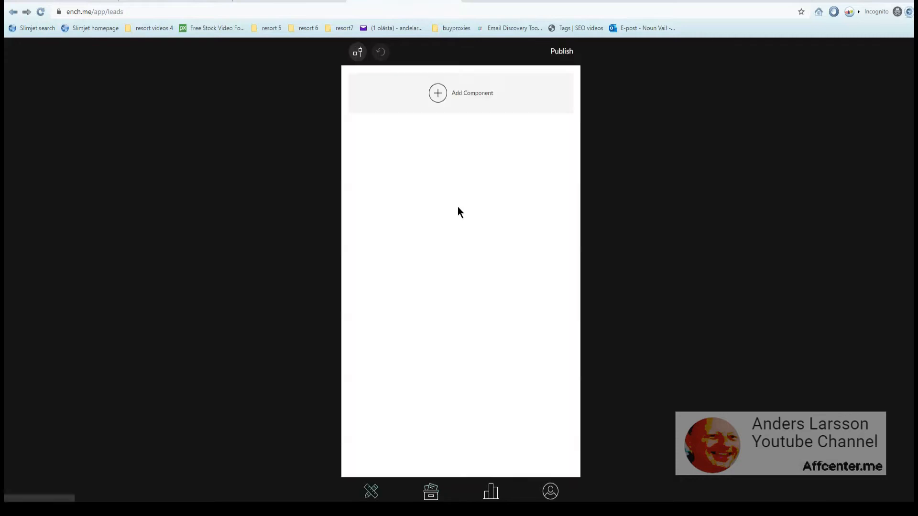
- Add an email form labelled "Send me your email and I'll contact you."
left_click(437, 93)
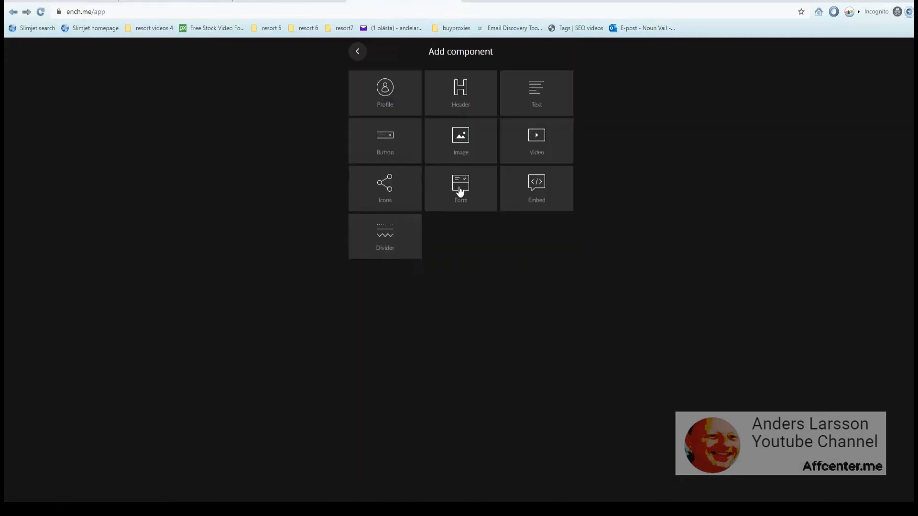
left_click(460, 188)
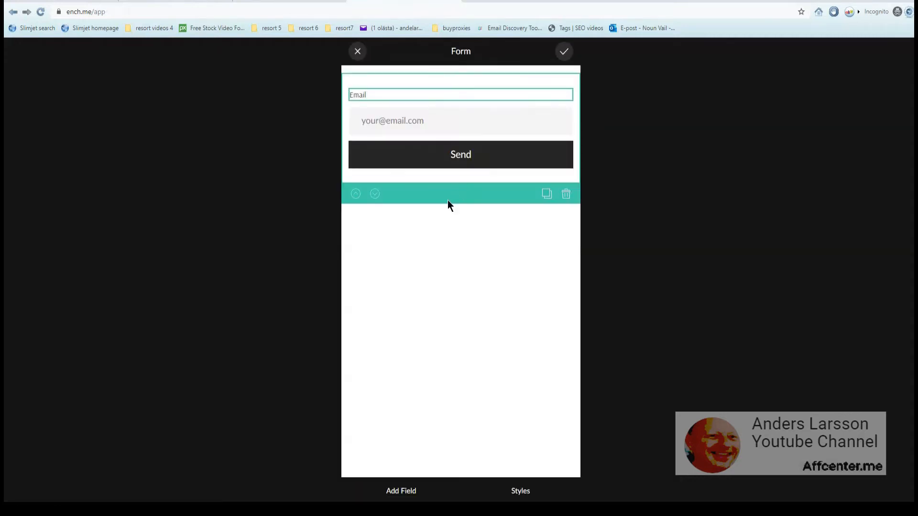
type("Send me your email and I'll contact you.")
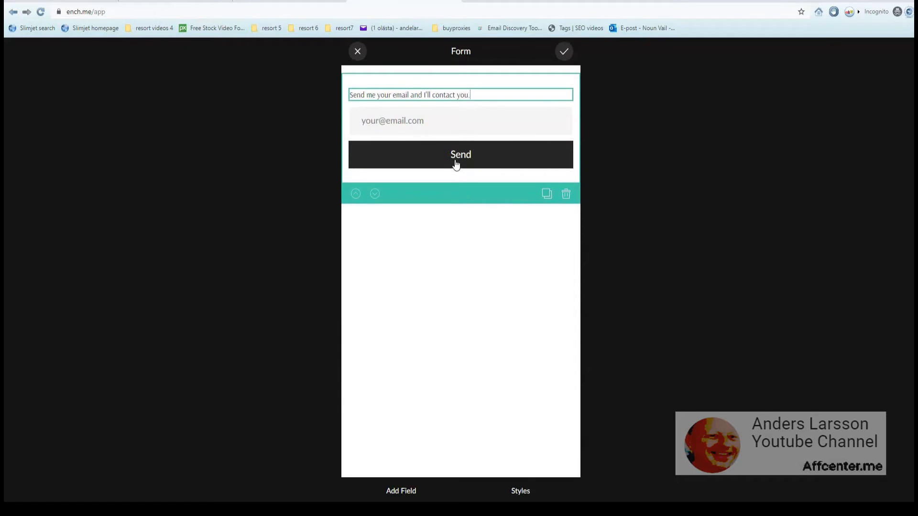
mouse_move(463, 119)
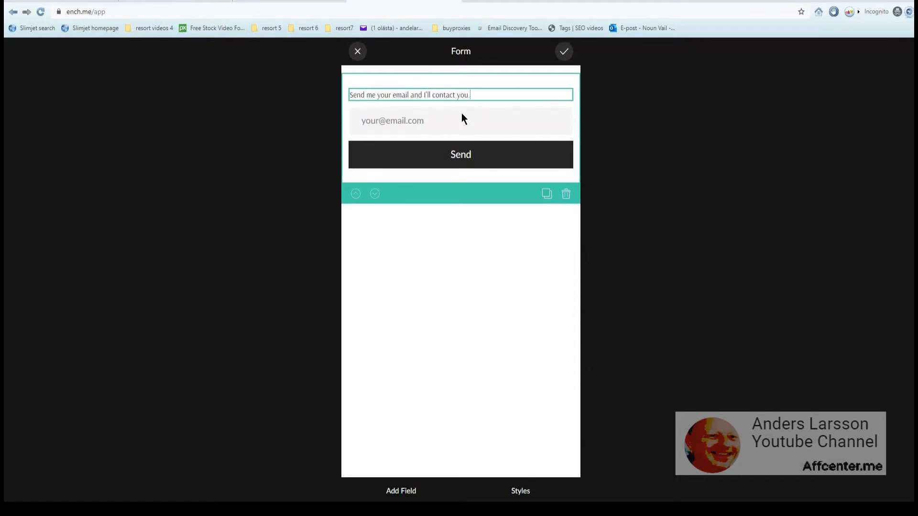
mouse_move(529, 108)
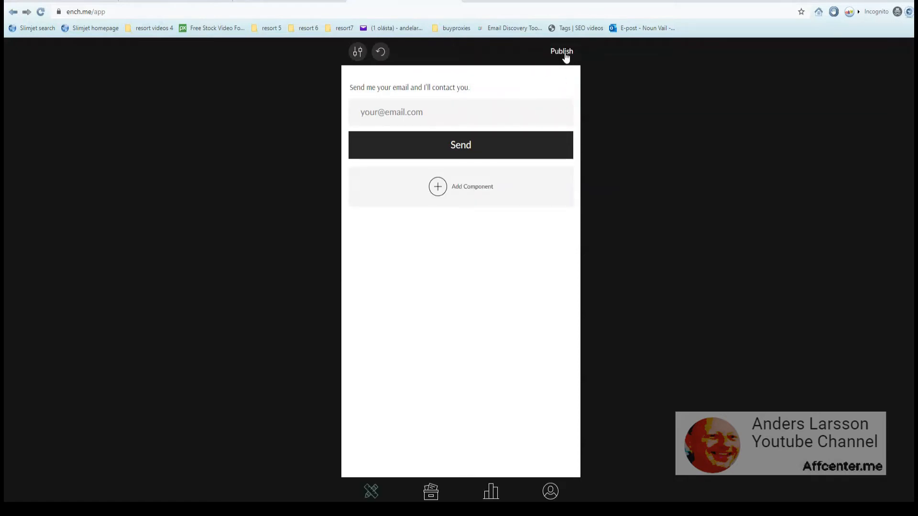
left_click(562, 52)
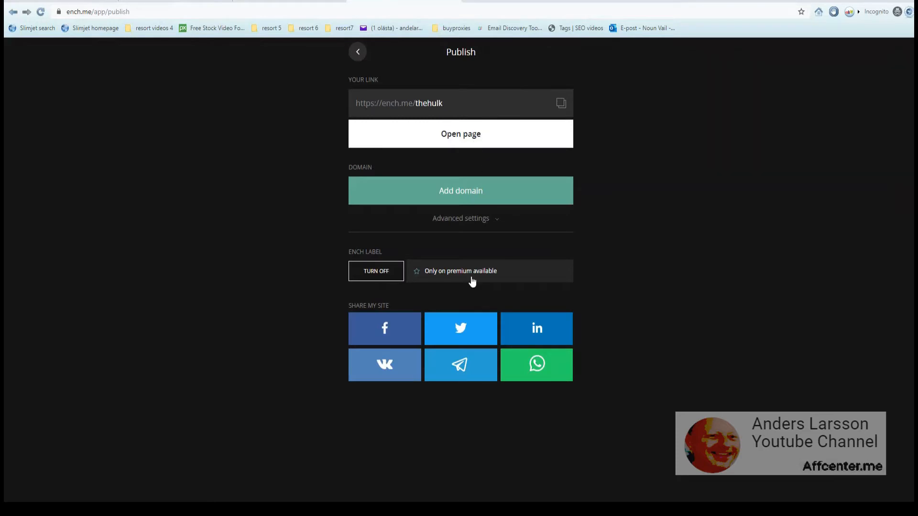
mouse_move(385, 328)
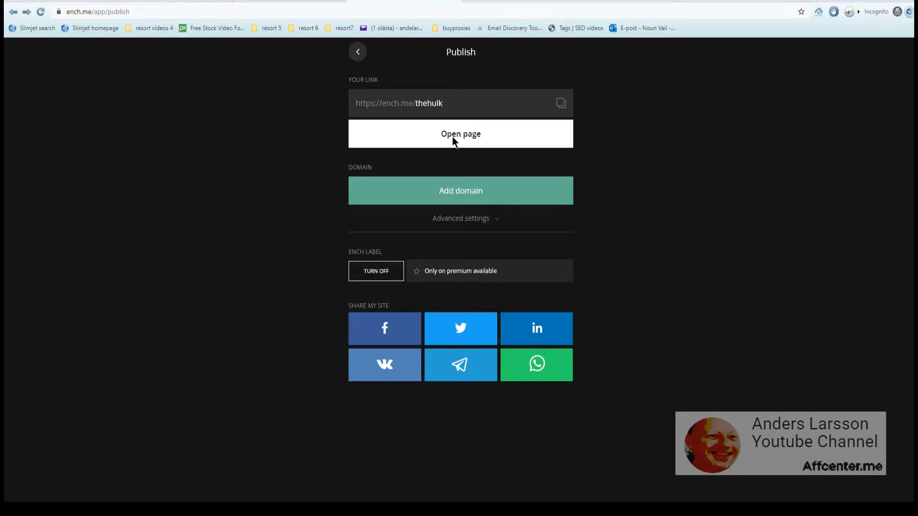
left_click(460, 134)
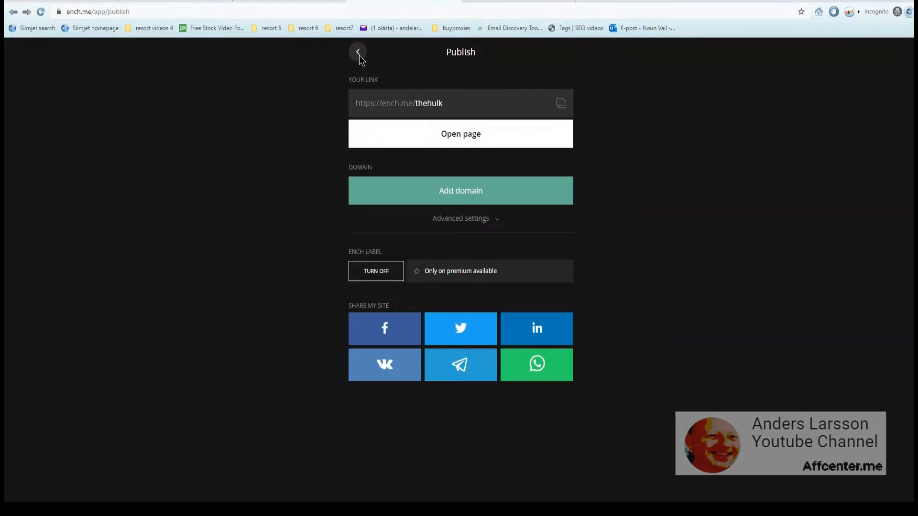
- Check the form settings and lead list, then view today's statistics: 1 visit, 0 clicks, 0 leads
left_click(356, 52)
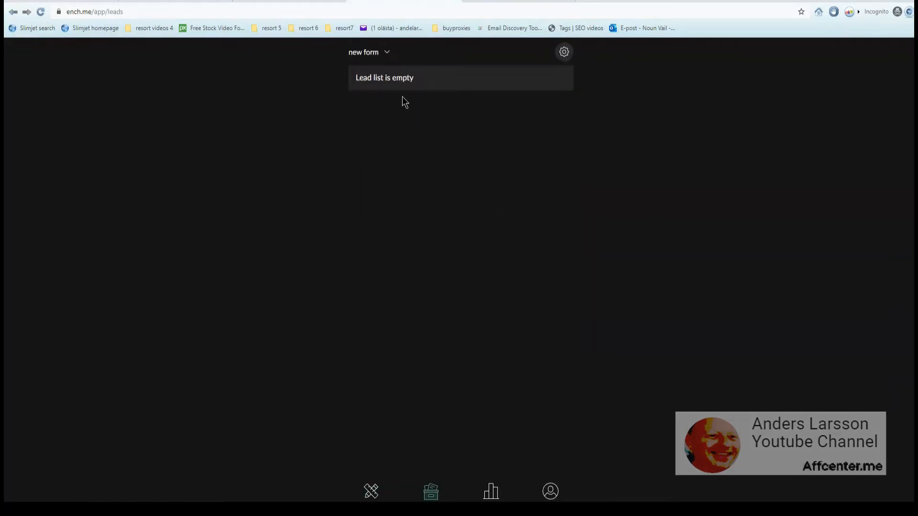
mouse_move(374, 52)
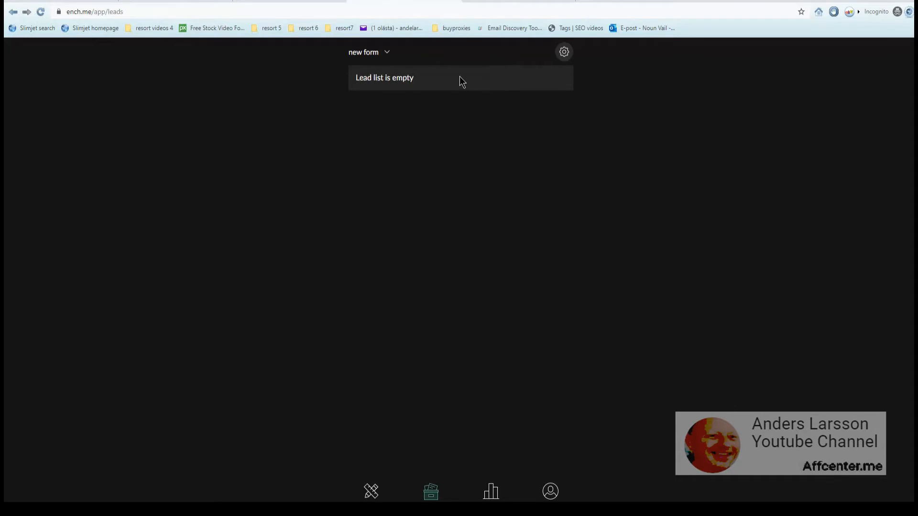
left_click(564, 52)
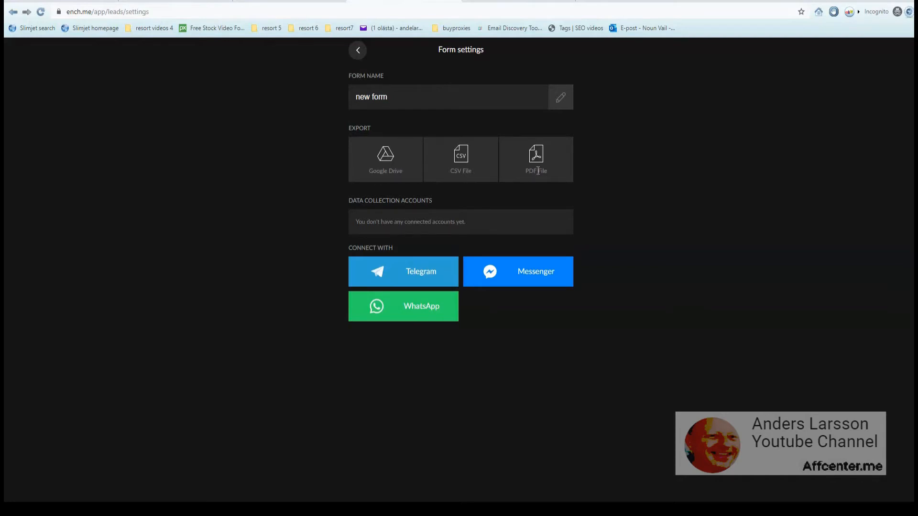
left_click(357, 50)
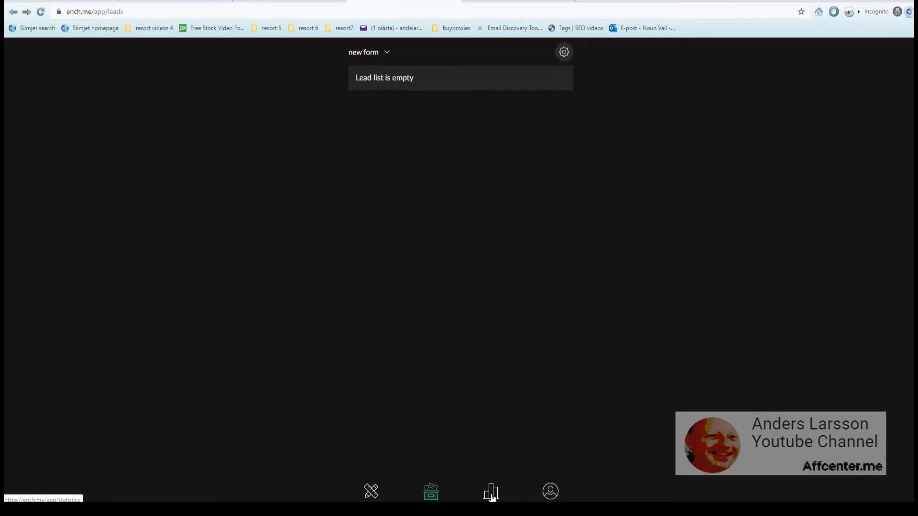
left_click(491, 491)
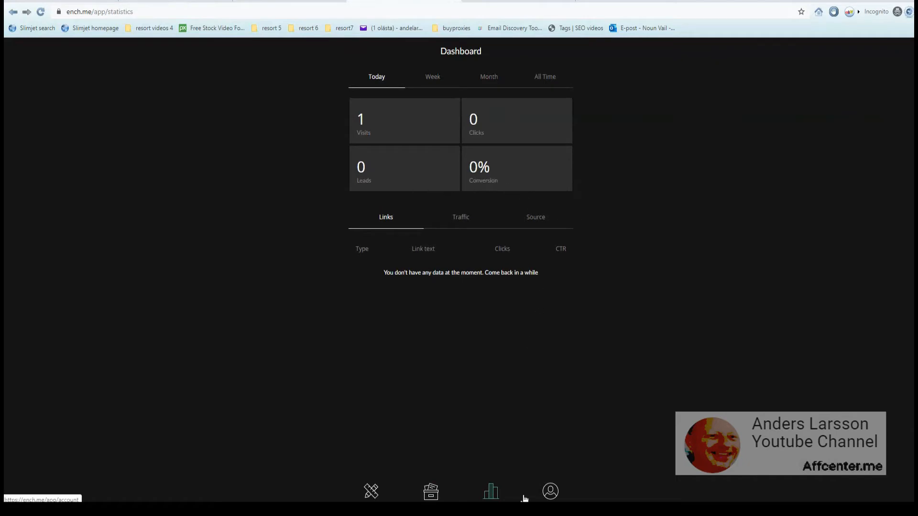
mouse_move(548, 490)
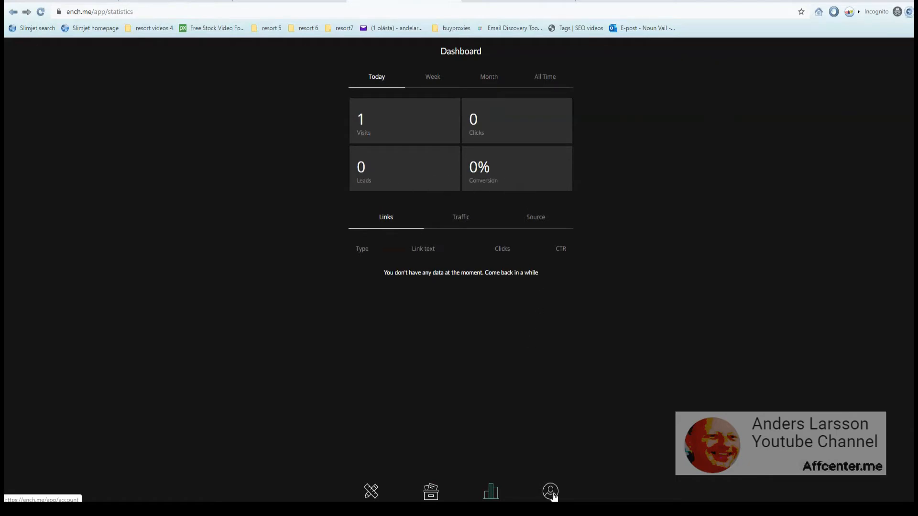
- View the account profile showing the thehulk username and unconfirmed email notice
left_click(550, 491)
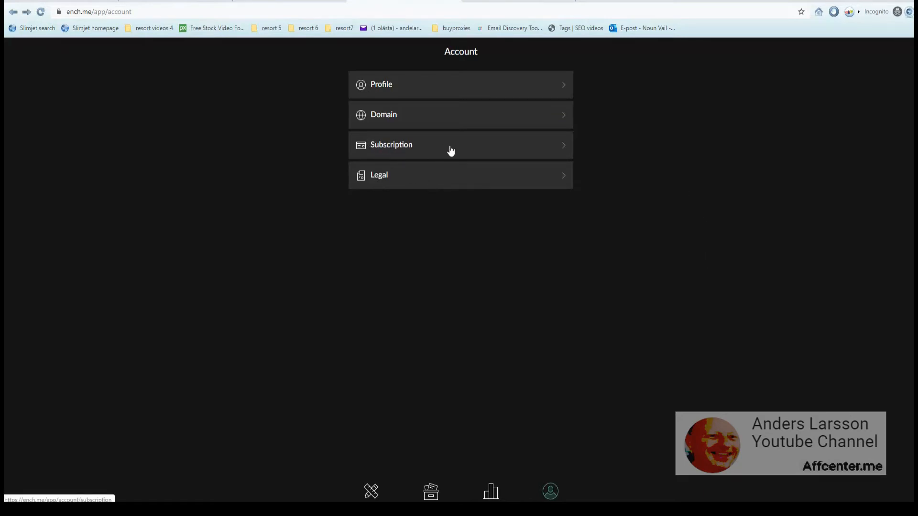
mouse_move(519, 155)
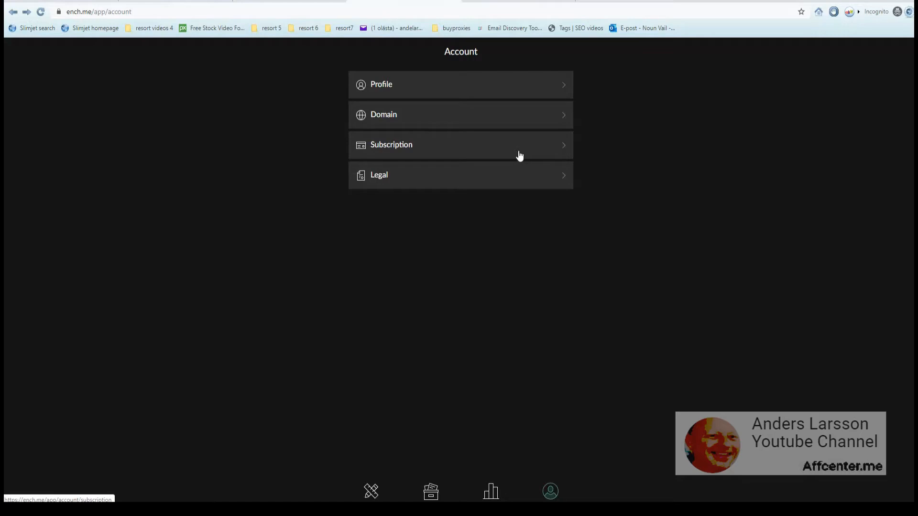
left_click(382, 84)
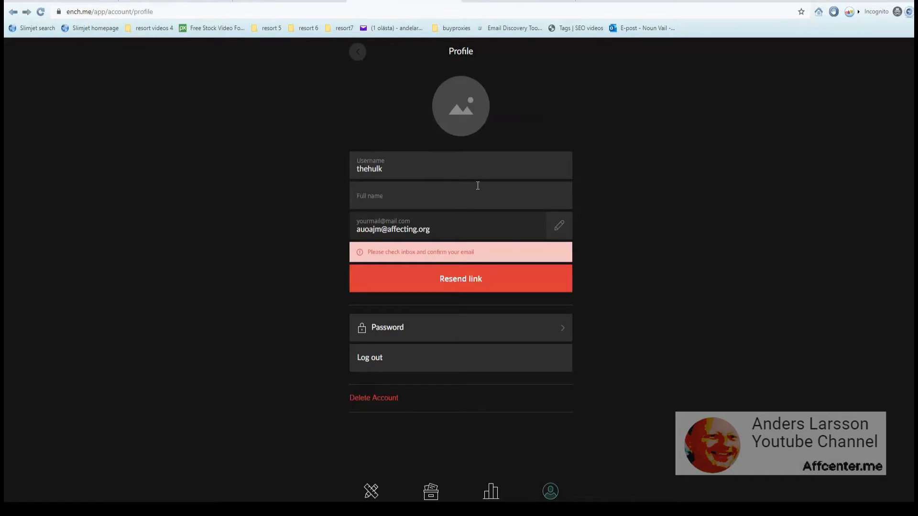
mouse_move(460, 238)
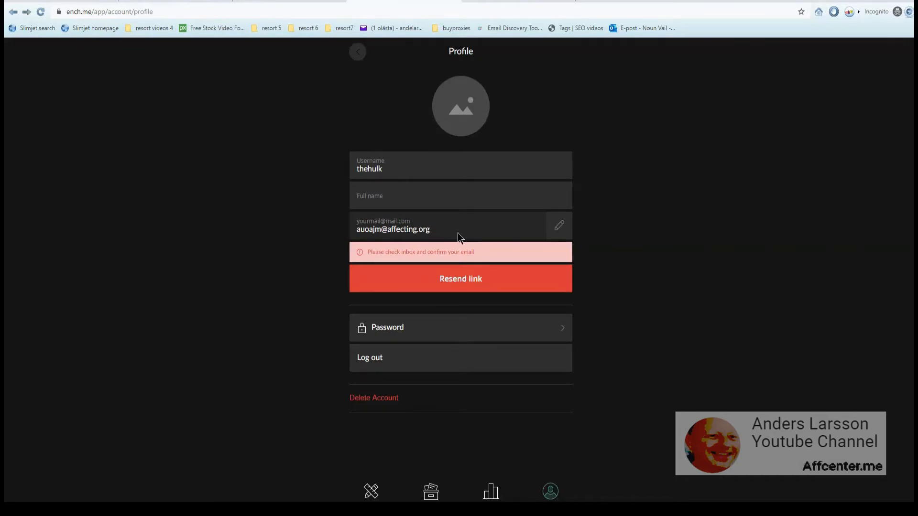
mouse_move(358, 120)
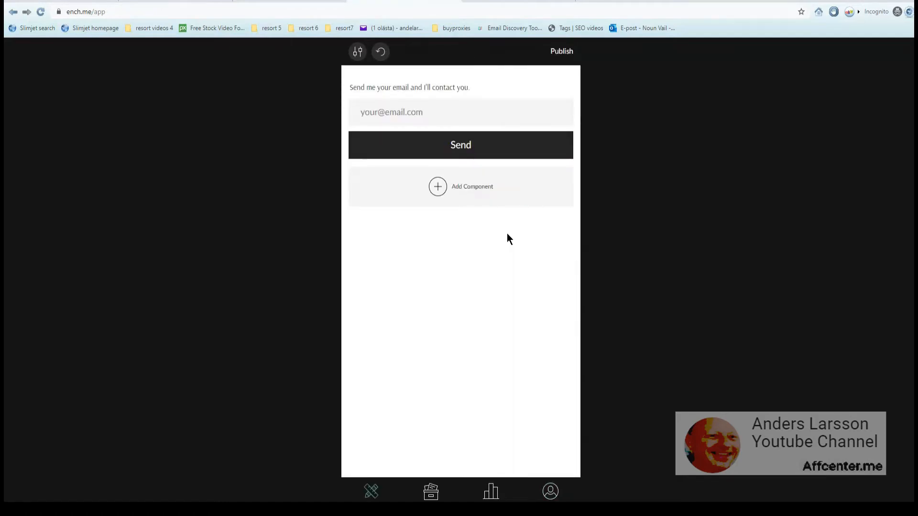
mouse_move(419, 247)
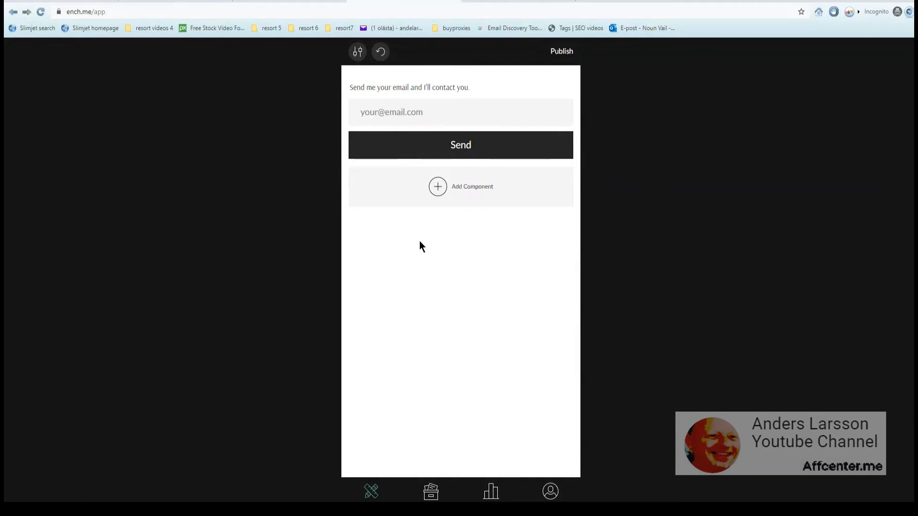
mouse_move(427, 240)
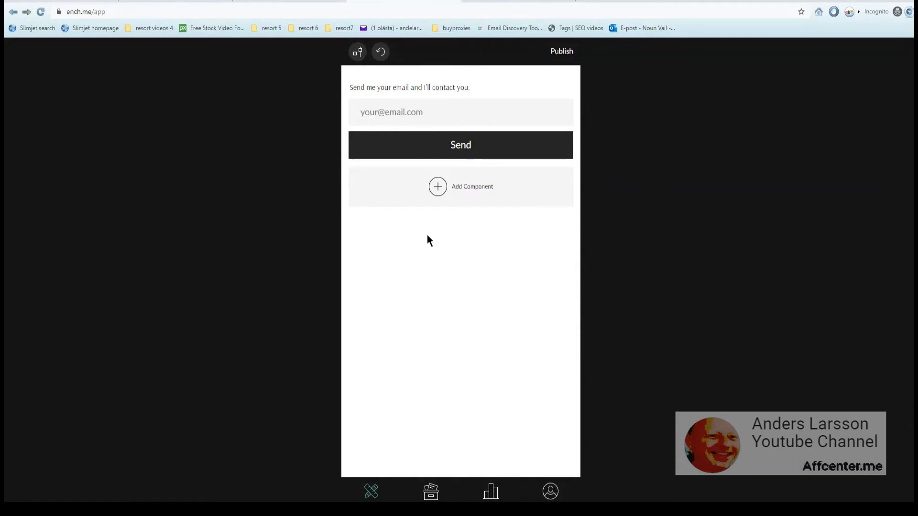
mouse_move(444, 235)
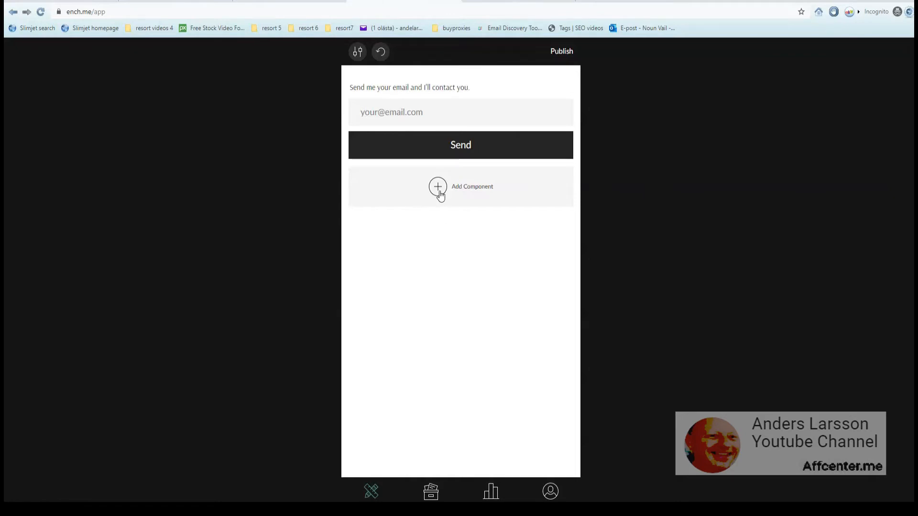
- Add a Hulk Smash header and move it above the email form
left_click(437, 186)
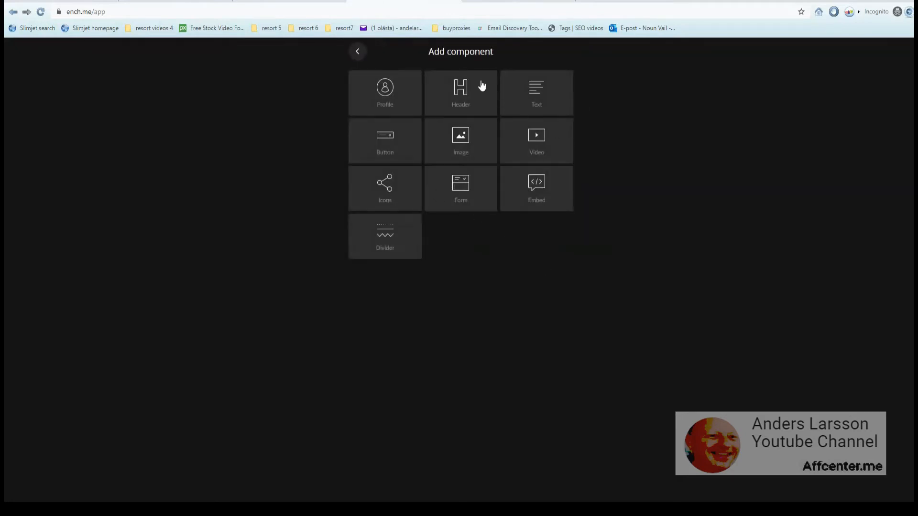
left_click(460, 92)
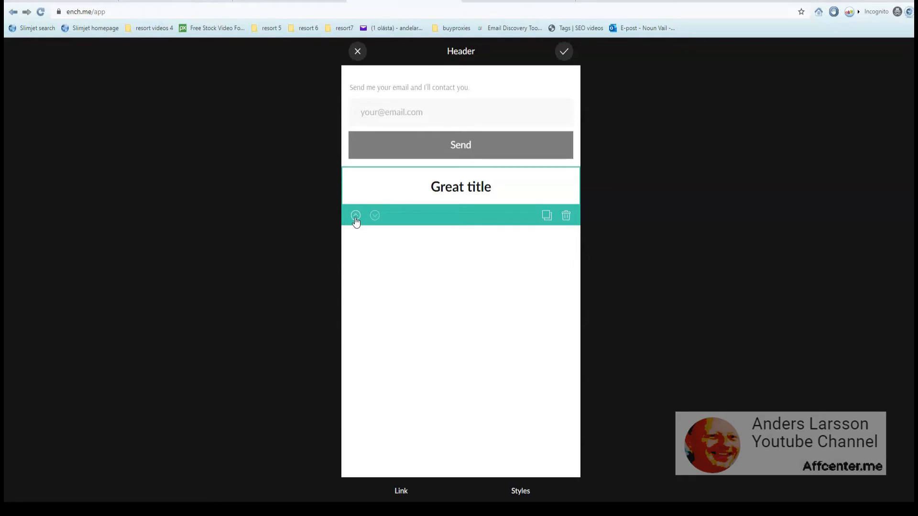
left_click(356, 215)
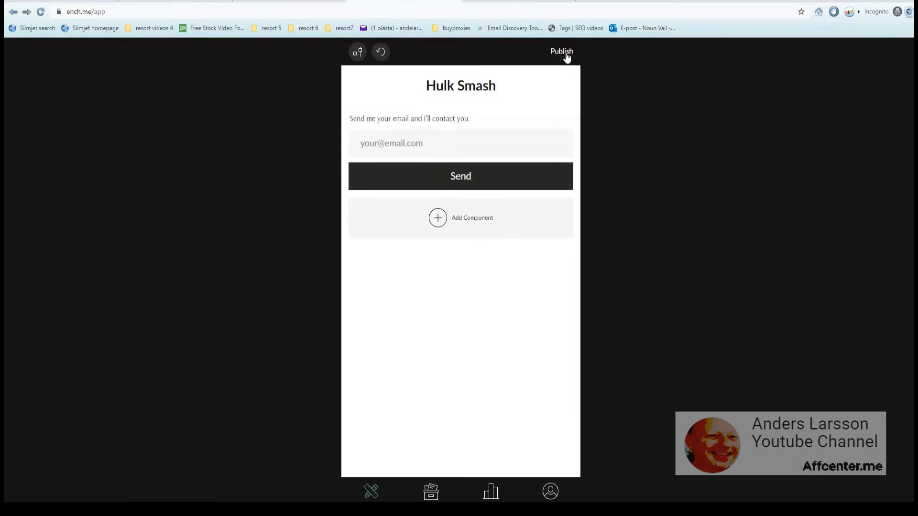
mouse_move(500, 287)
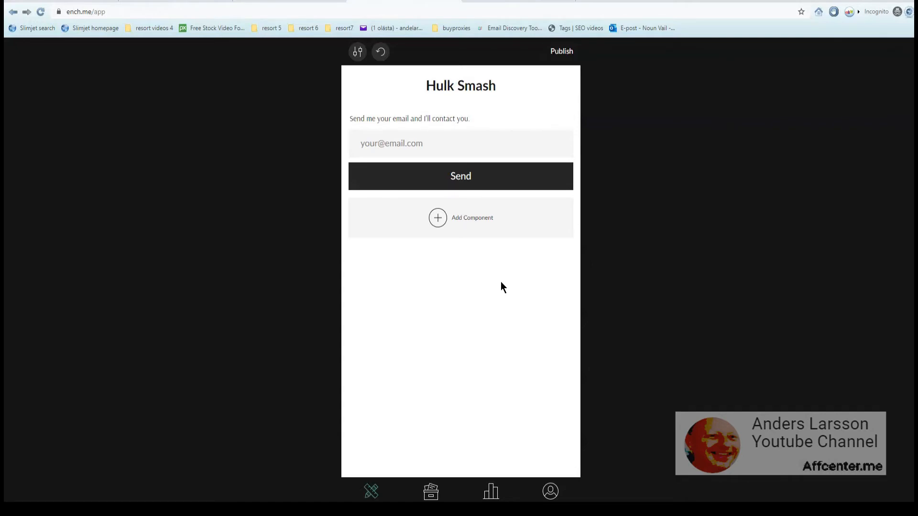
mouse_move(438, 228)
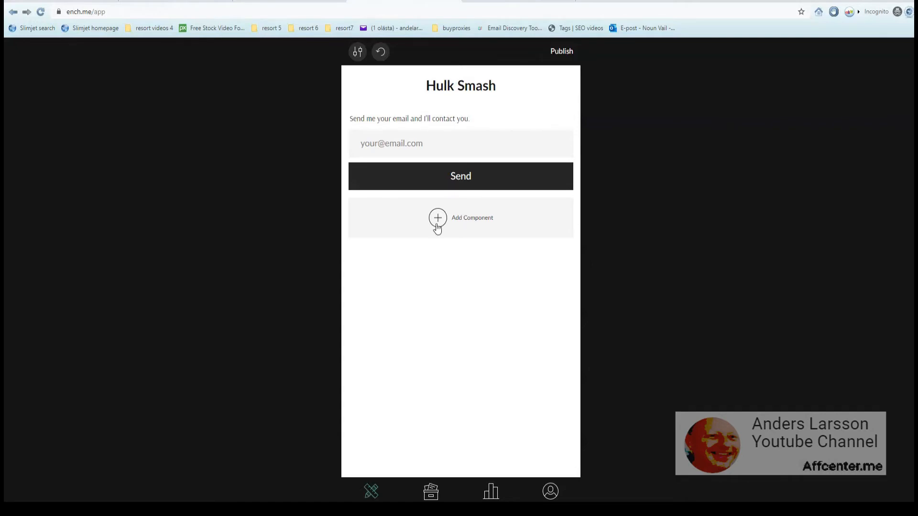
- Add an image block with a Hulk picture copied from Google Images, placed above the email form
left_click(437, 217)
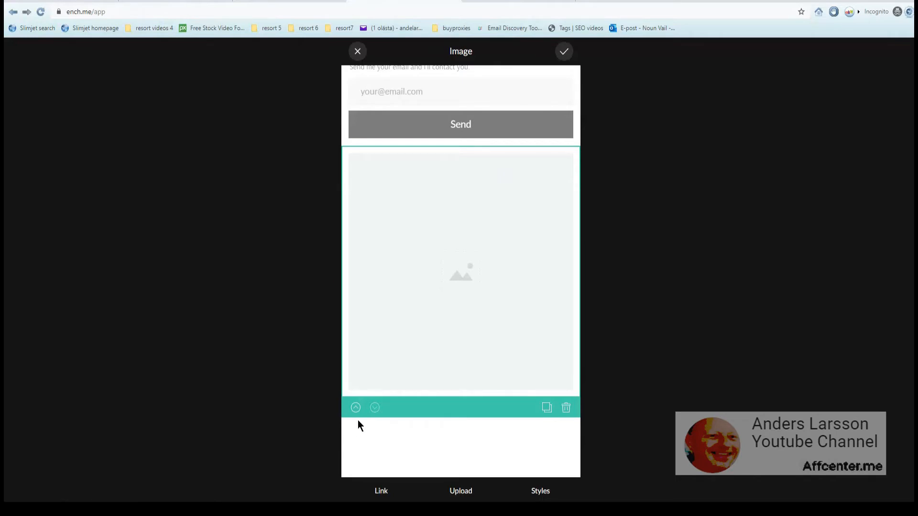
mouse_move(356, 427)
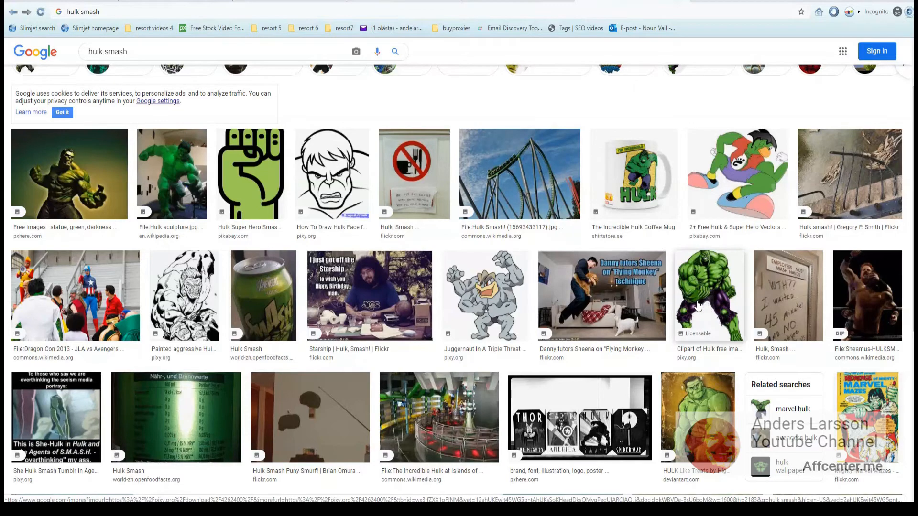
right_click(702, 235)
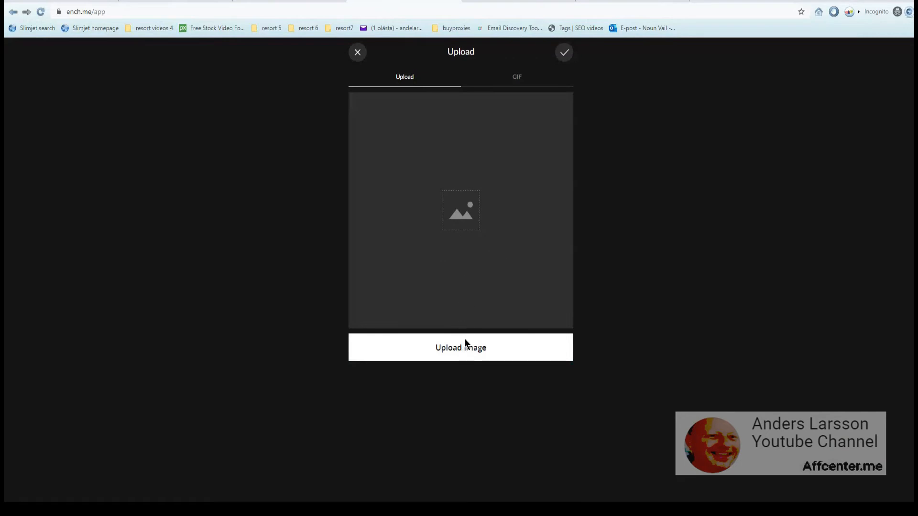
left_click(460, 347)
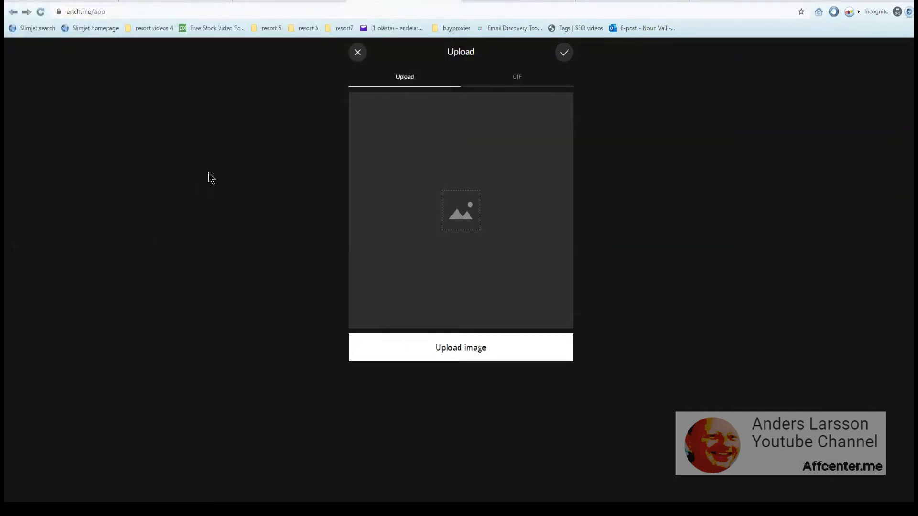
left_click(461, 348)
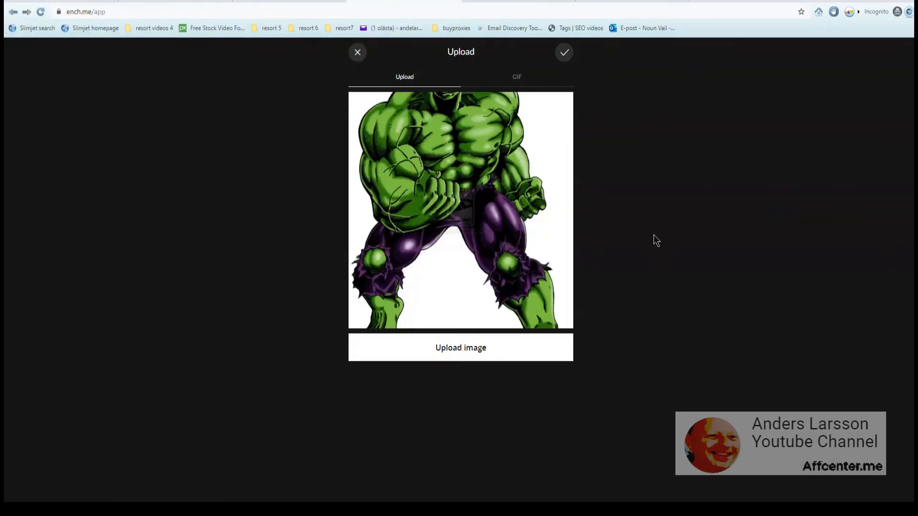
mouse_move(640, 162)
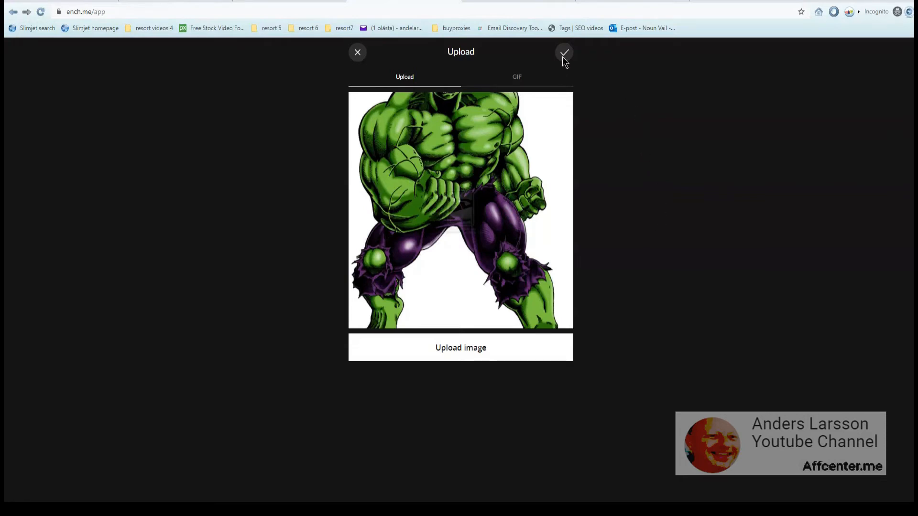
left_click(564, 52)
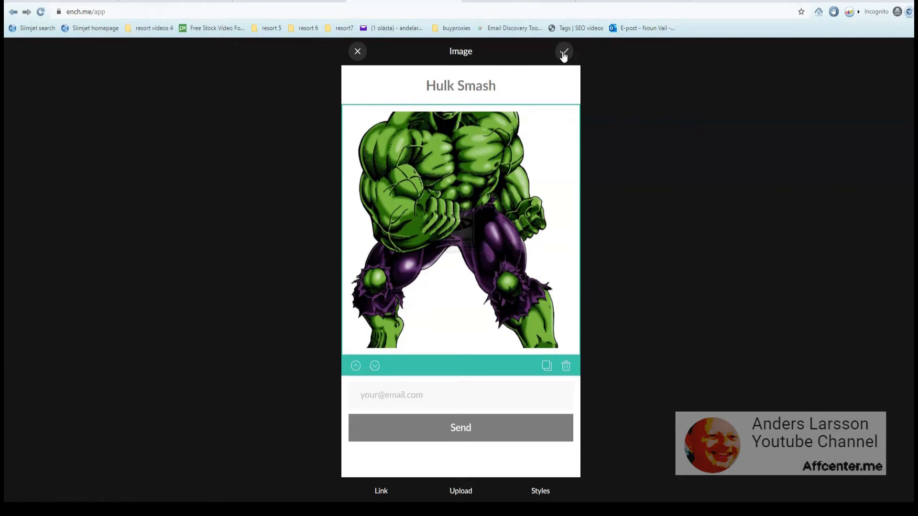
- Add a text block below the form with the word story in bold
left_click(563, 51)
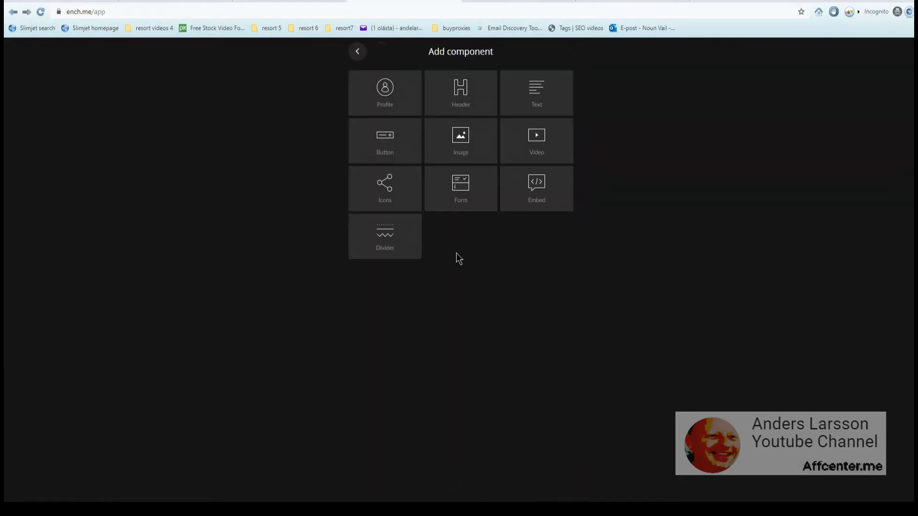
left_click(536, 92)
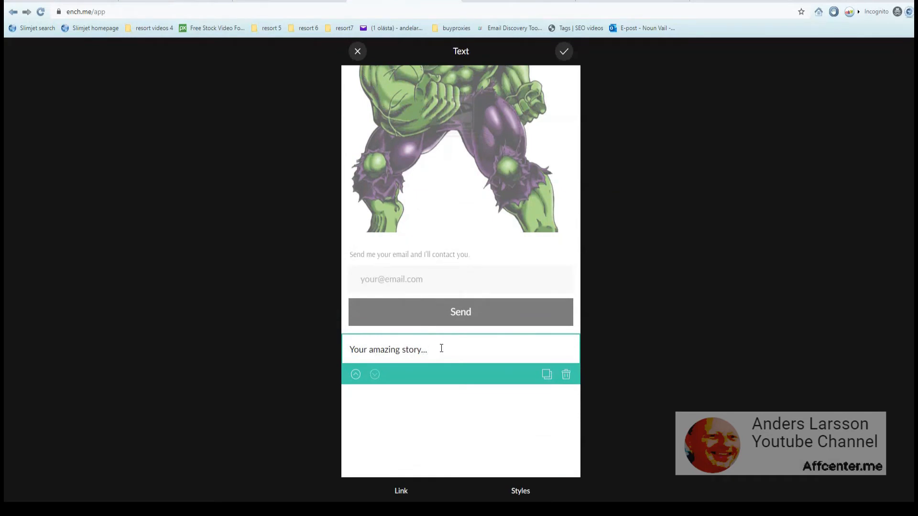
left_click(401, 490)
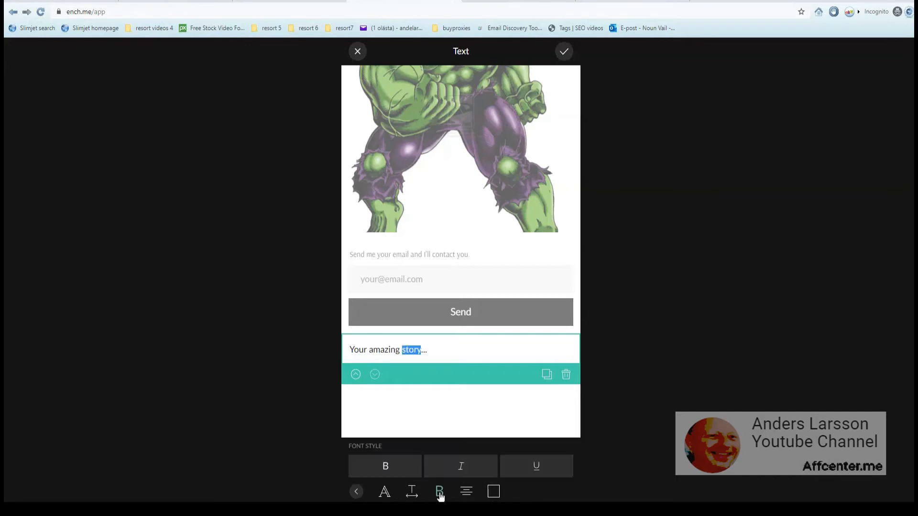
left_click(439, 491)
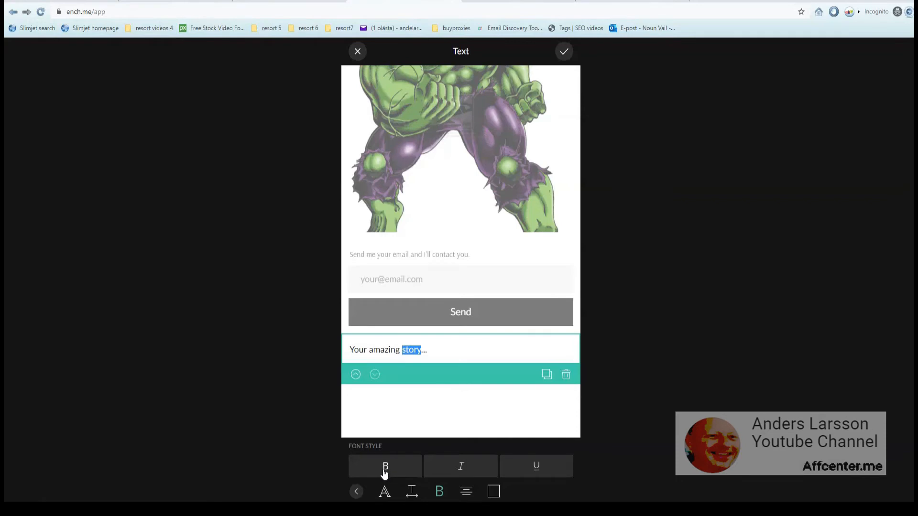
left_click(385, 466)
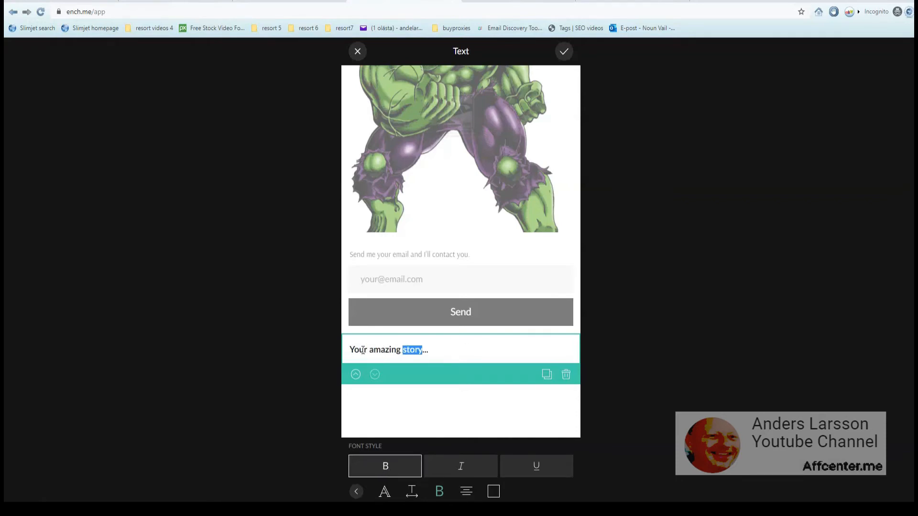
- Publish the changes and reload the live ench.me bio page
left_click(564, 50)
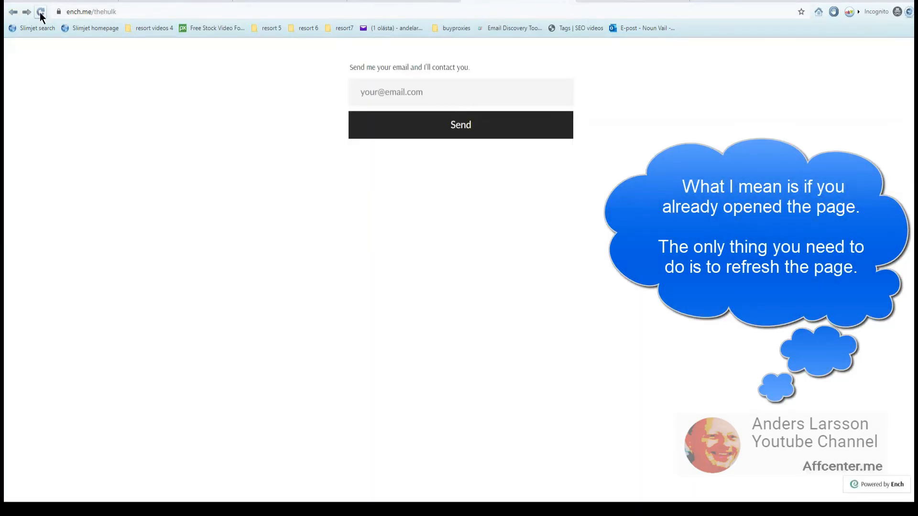
left_click(40, 12)
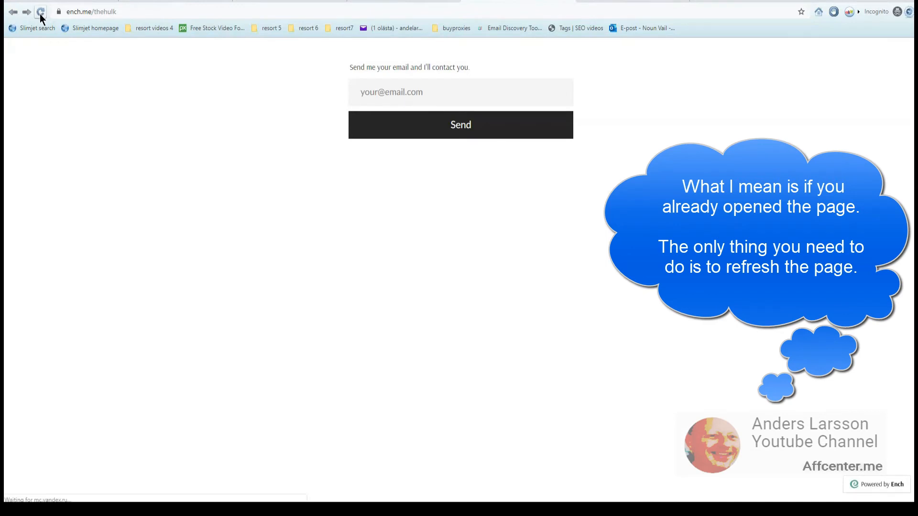
left_click(40, 11)
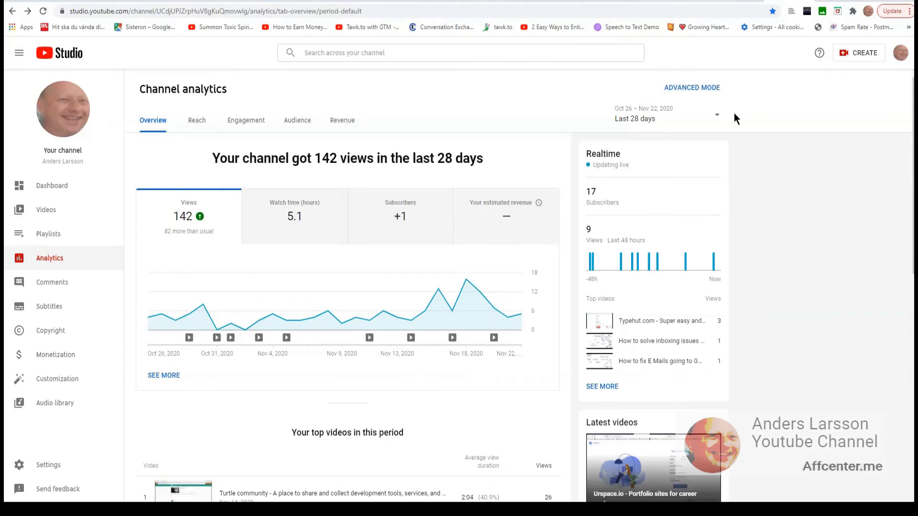
mouse_move(705, 120)
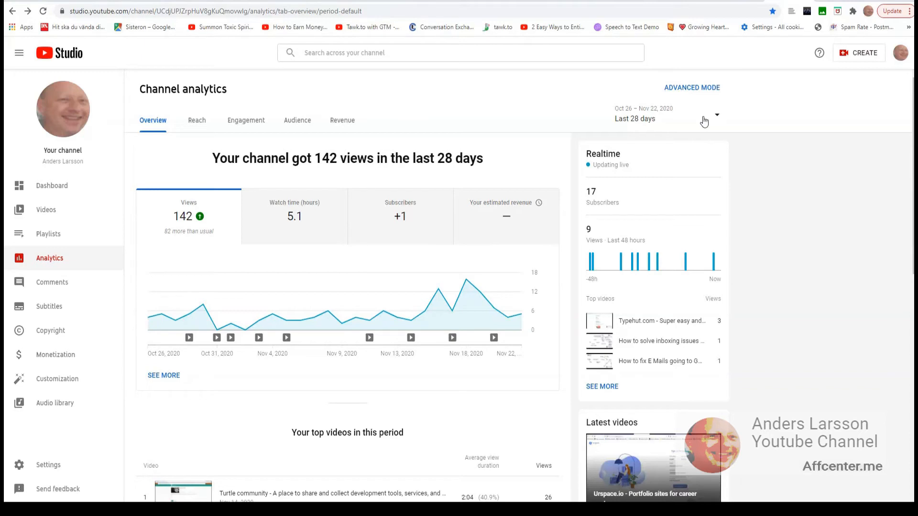
mouse_move(689, 123)
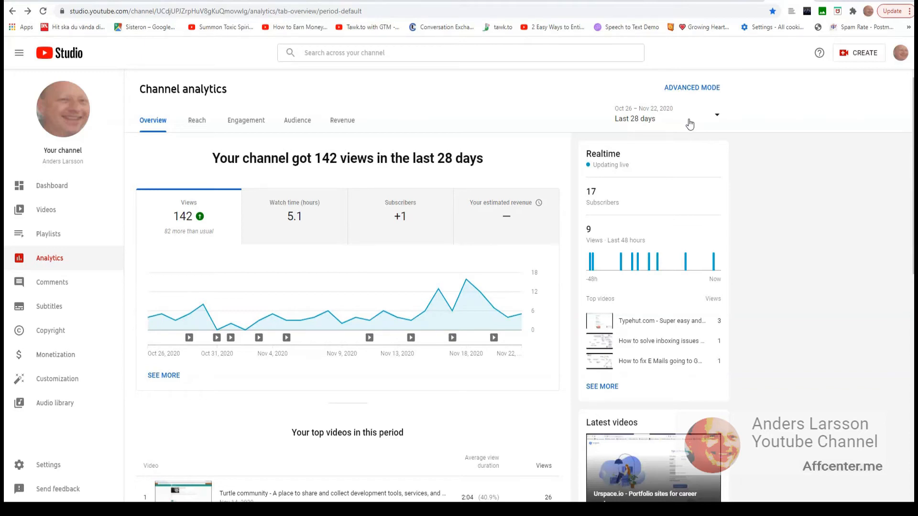
mouse_move(682, 124)
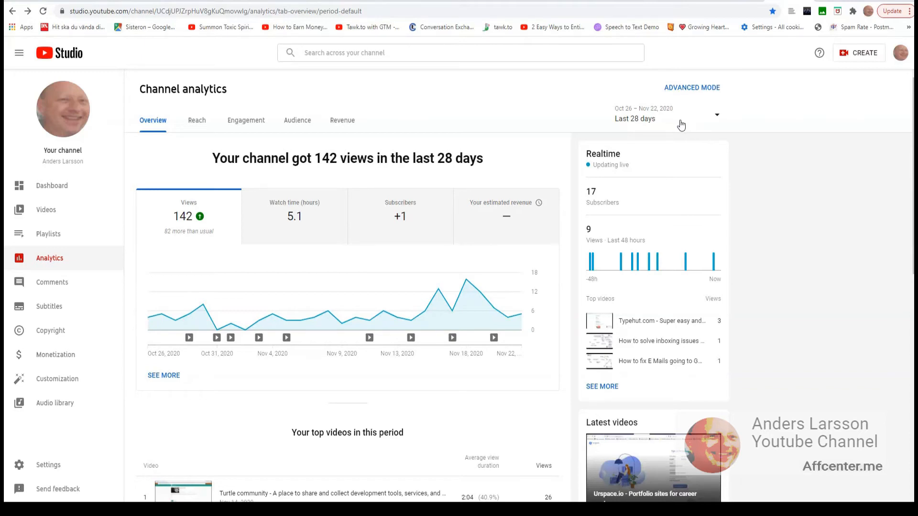
- Choose an analytics time period from the Last 28 days dropdown and scroll the uploads list
left_click(662, 115)
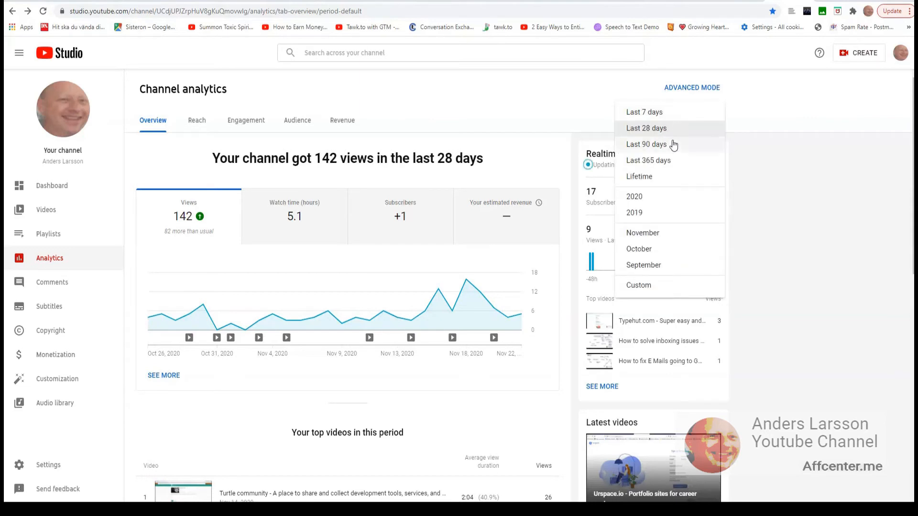
left_click(647, 144)
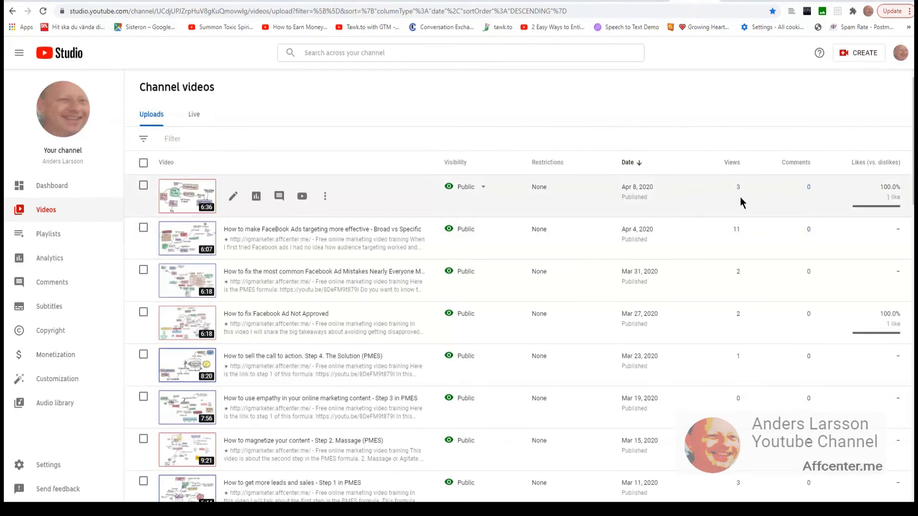
scroll("down", 3)
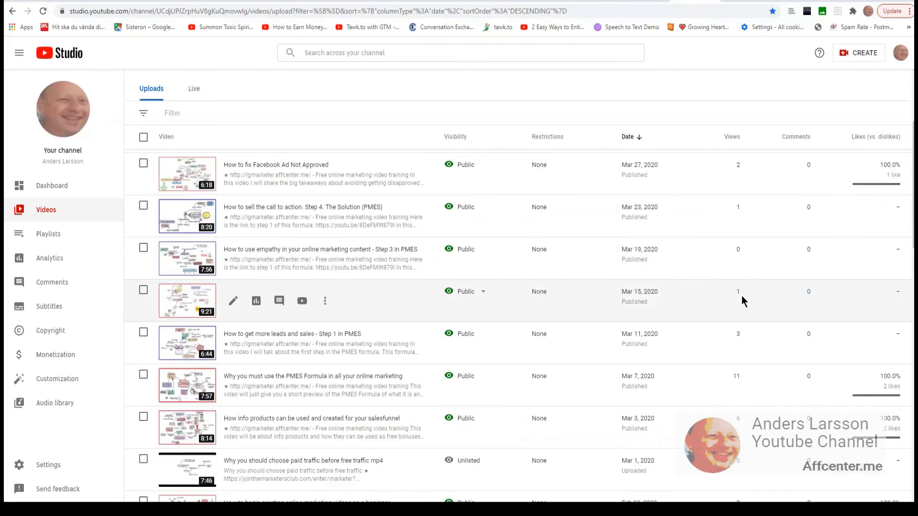
- Review the 365-day analytics overview, then show the channel's uploaded videos list
left_click(49, 257)
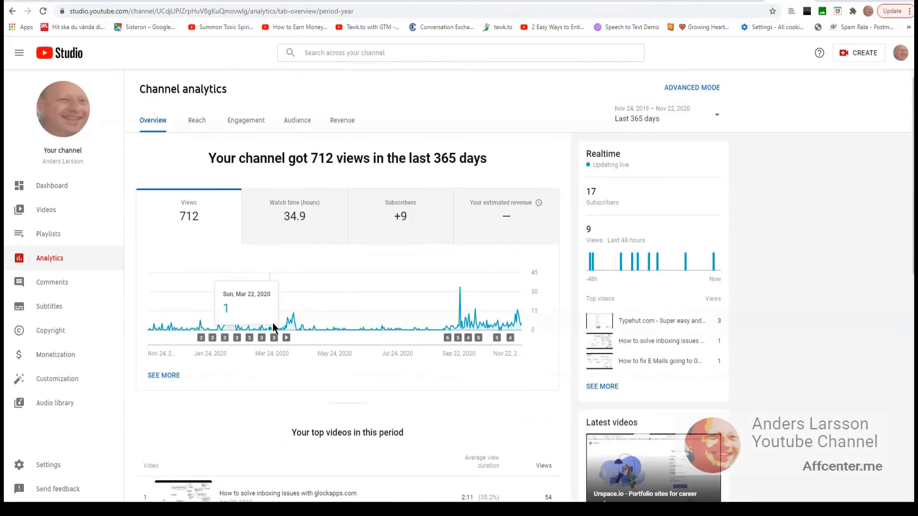
mouse_move(243, 325)
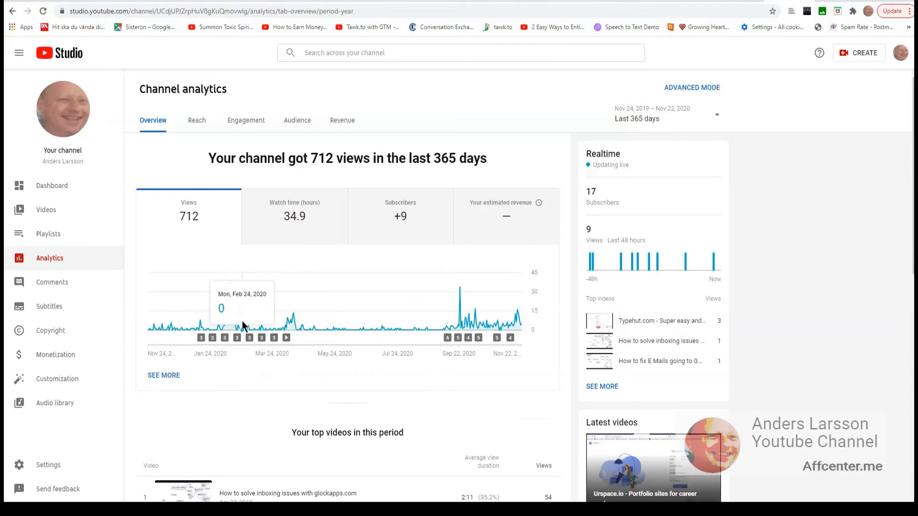
mouse_move(233, 317)
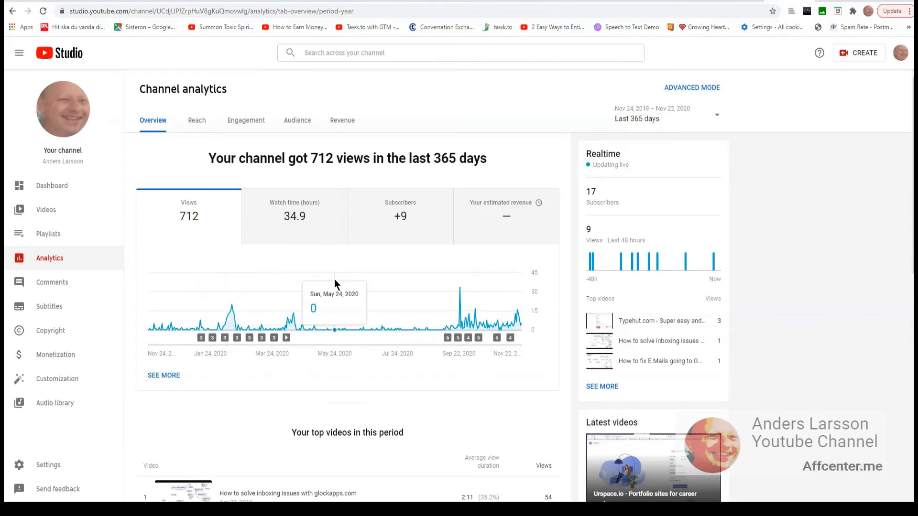
mouse_move(181, 325)
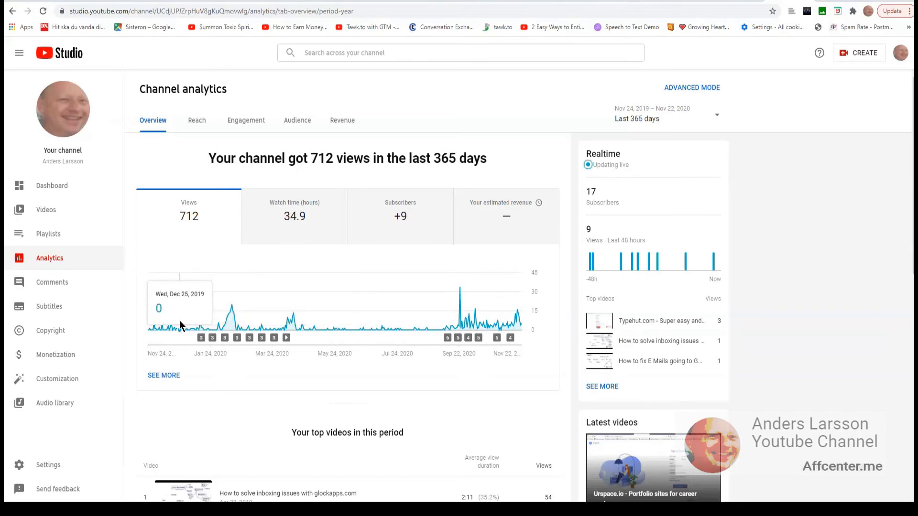
mouse_move(180, 327)
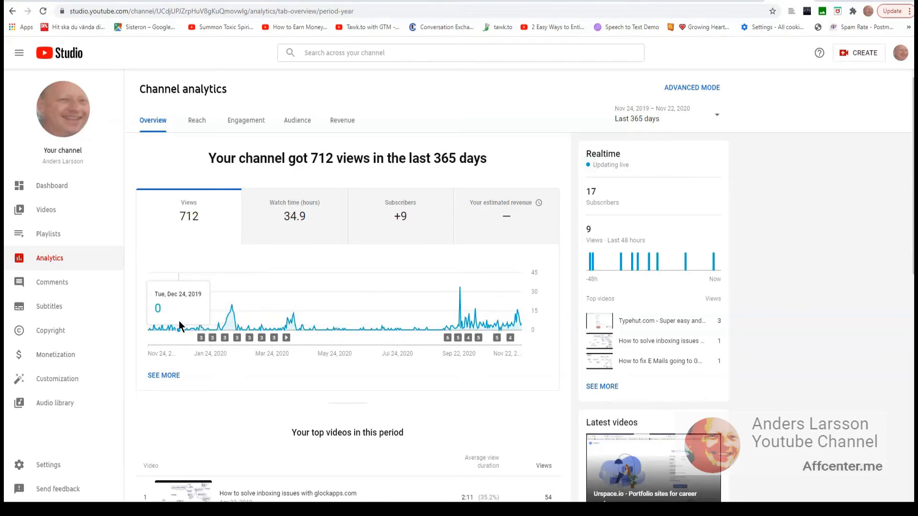
mouse_move(315, 328)
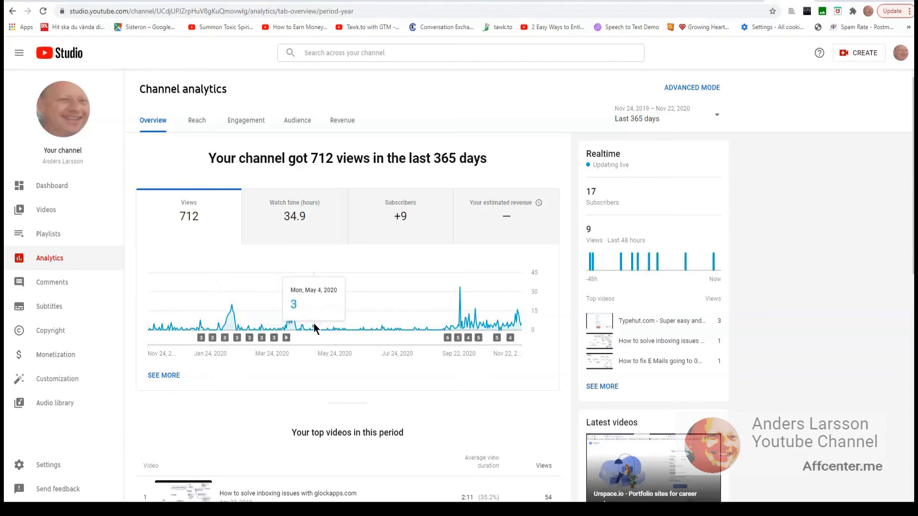
mouse_move(252, 277)
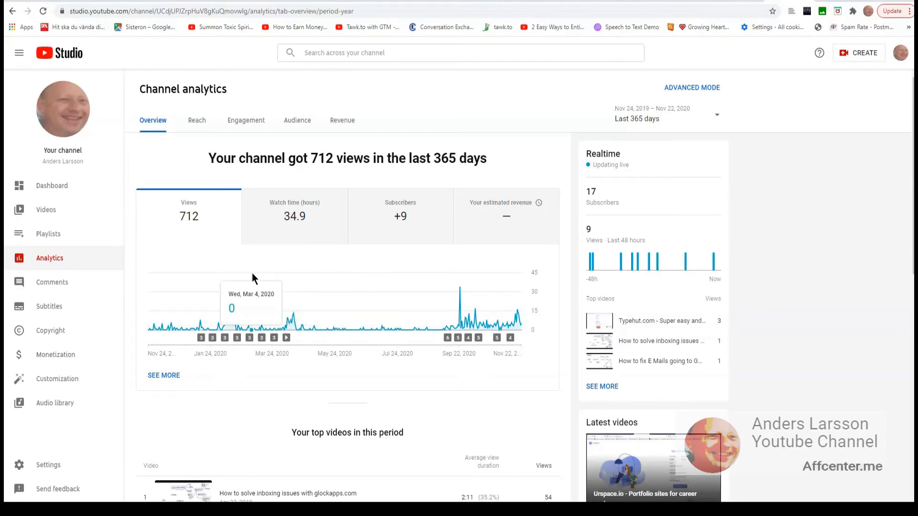
mouse_move(205, 332)
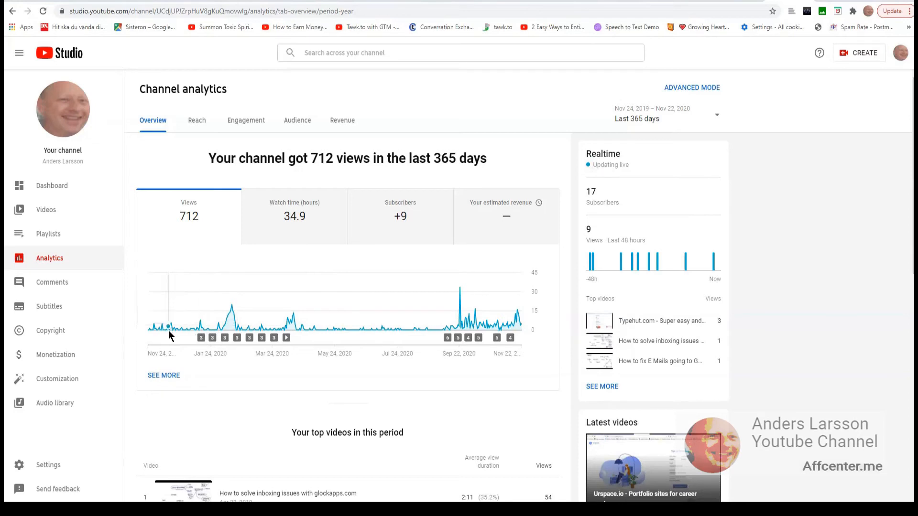
mouse_move(414, 332)
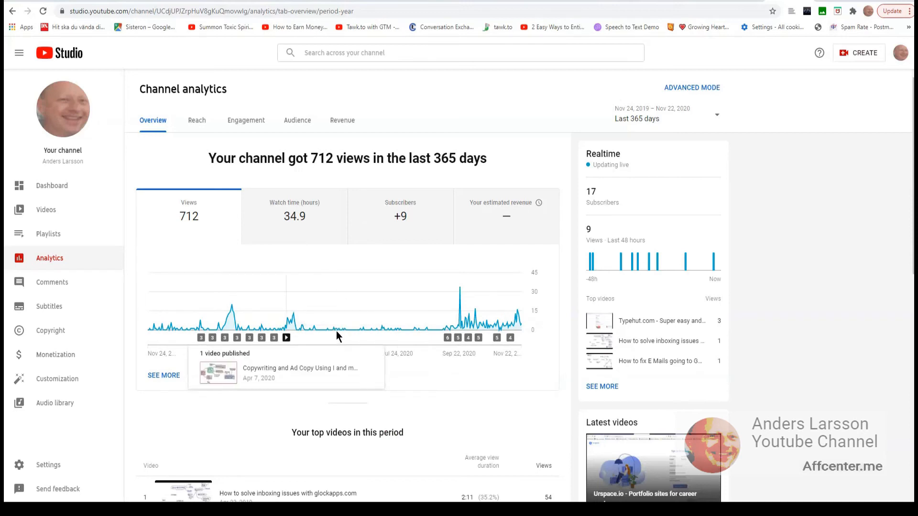
mouse_move(353, 334)
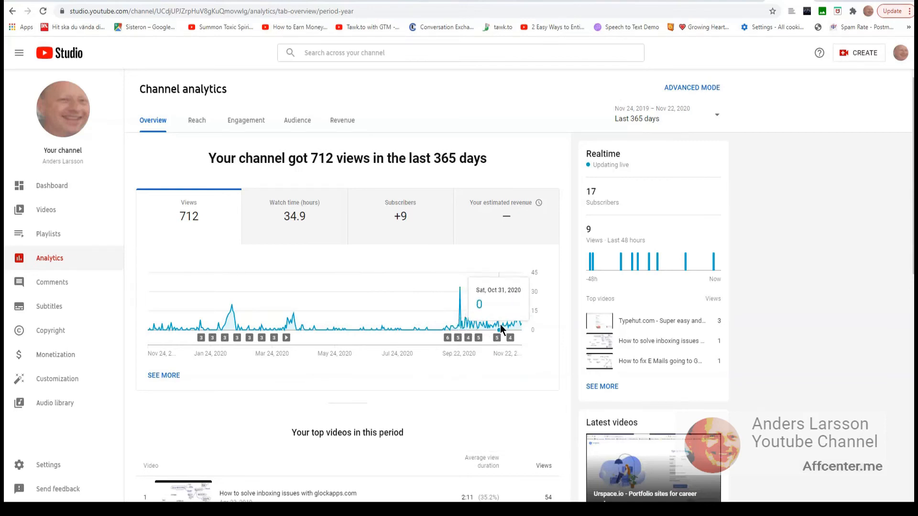
left_click(45, 210)
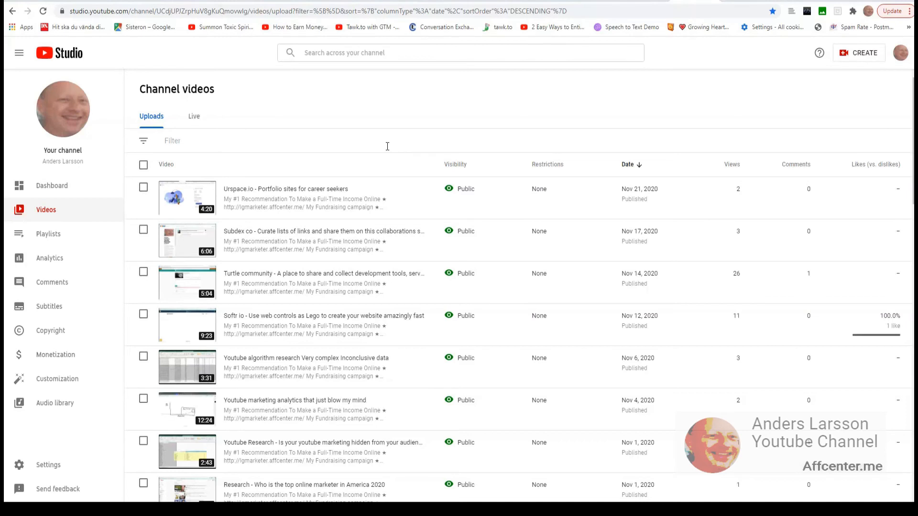
mouse_move(267, 165)
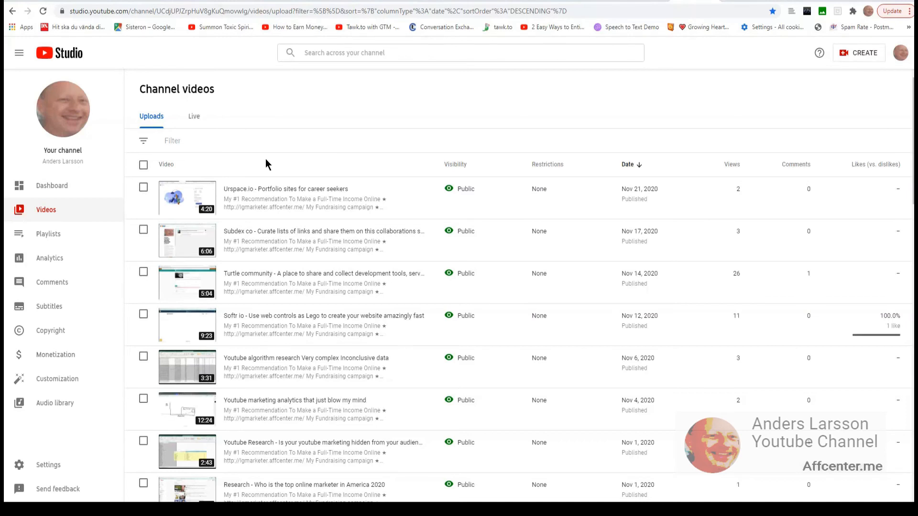
mouse_move(190, 168)
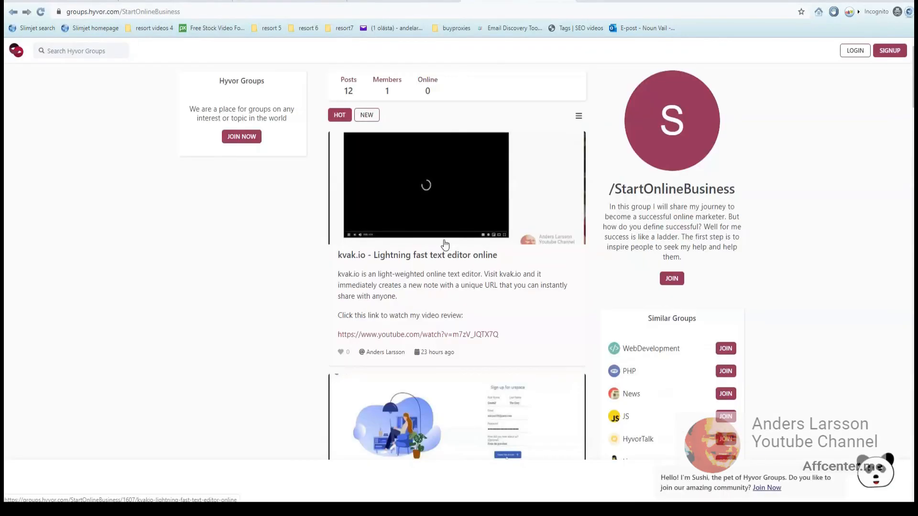
- Scroll down the StartOnlineBusiness group's posts to the Softr.io video review post
scroll("down", 3)
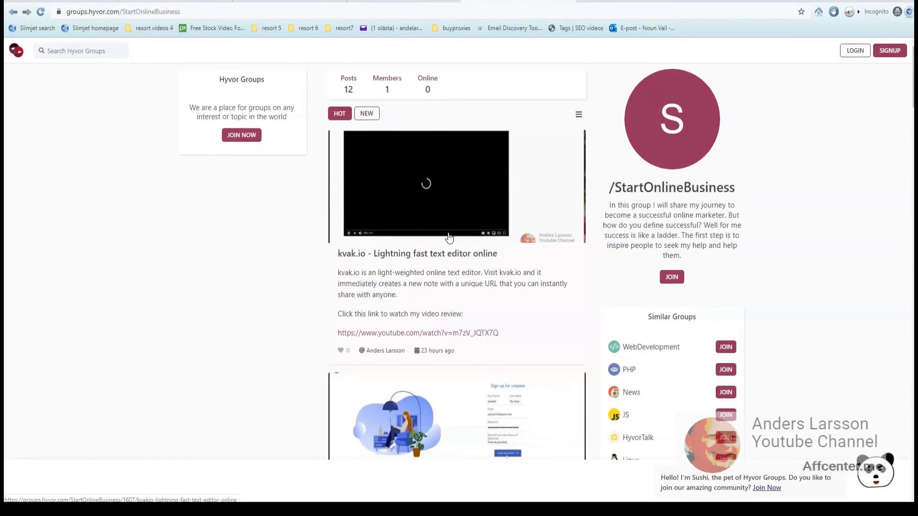
scroll("down", 3)
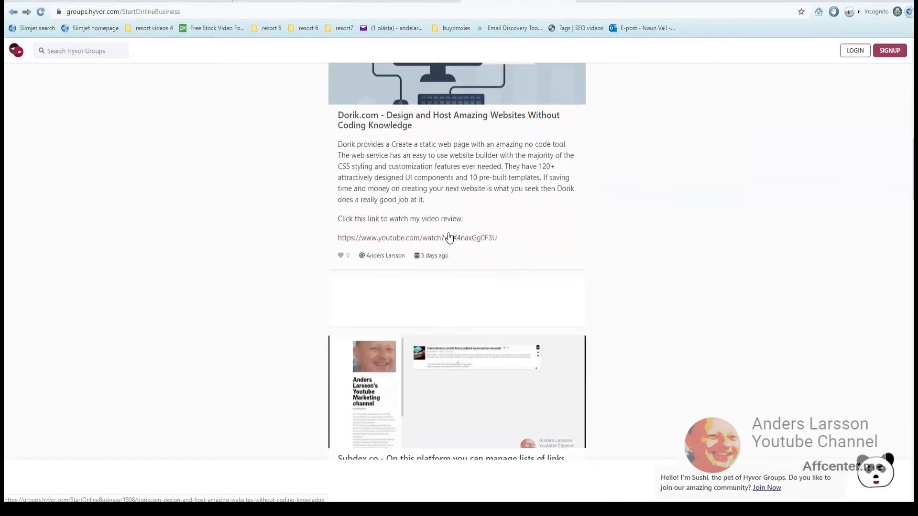
scroll("down", 3)
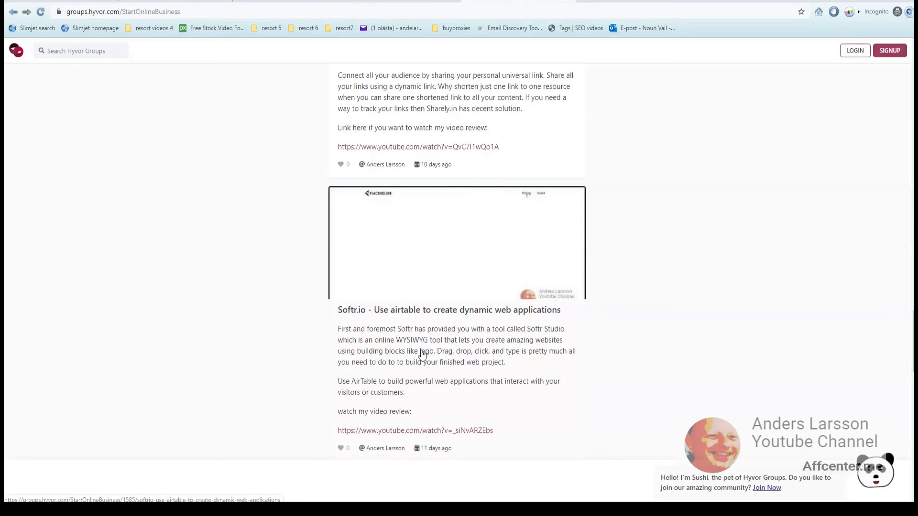
mouse_move(423, 353)
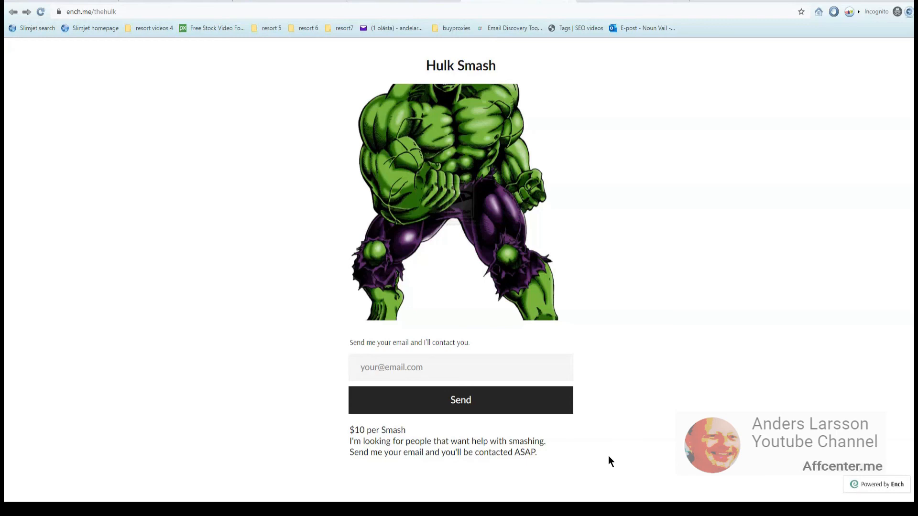
mouse_move(652, 350)
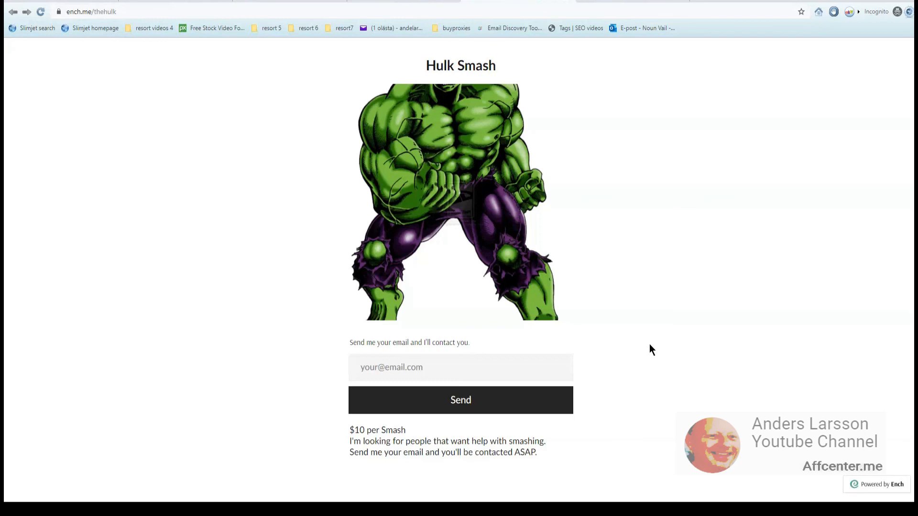
mouse_move(646, 323)
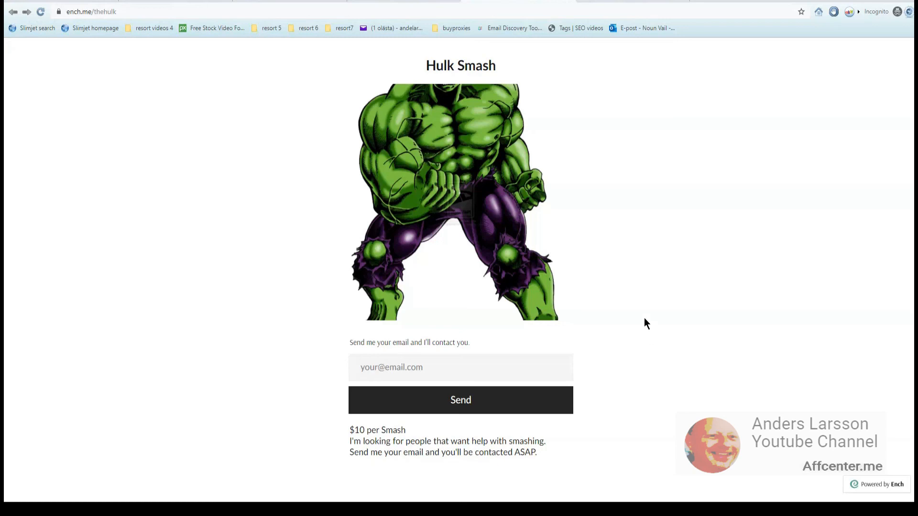
mouse_move(660, 330)
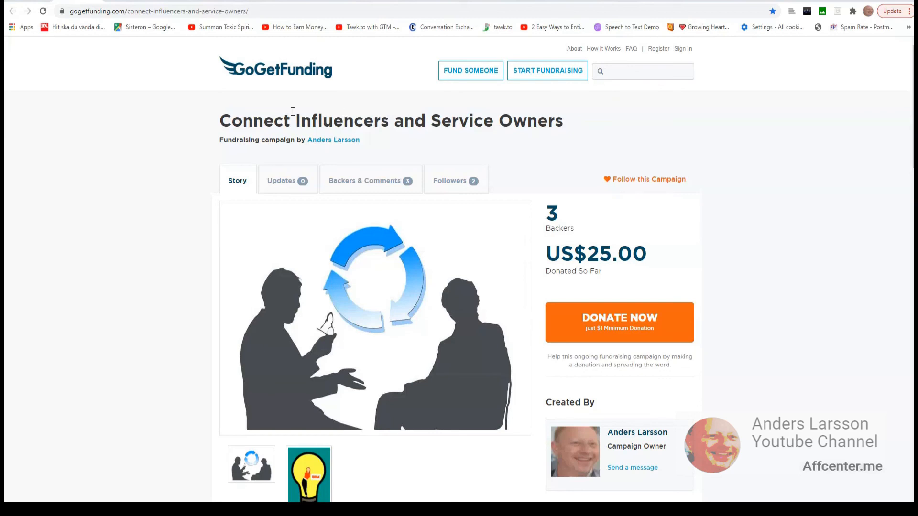
mouse_move(189, 253)
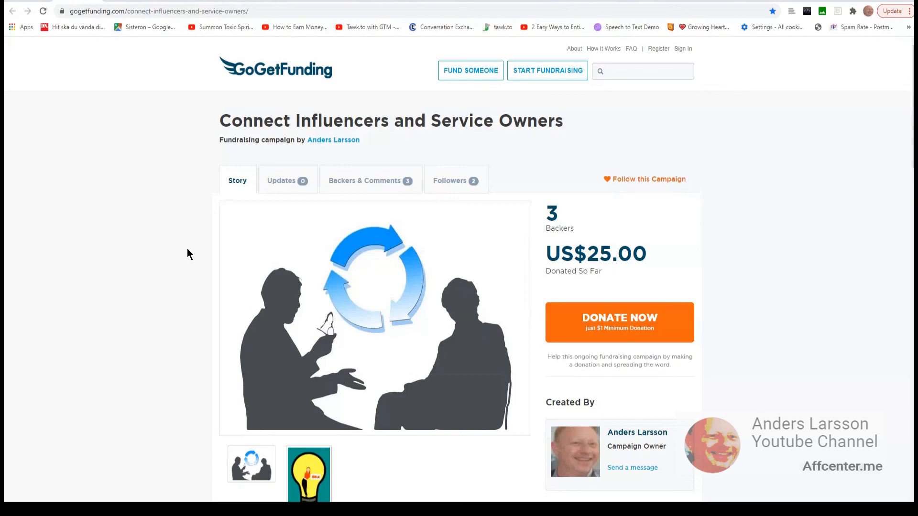
- Scroll down through the campaign story showing US$25.00 donated by 3 backers
scroll("down", 3)
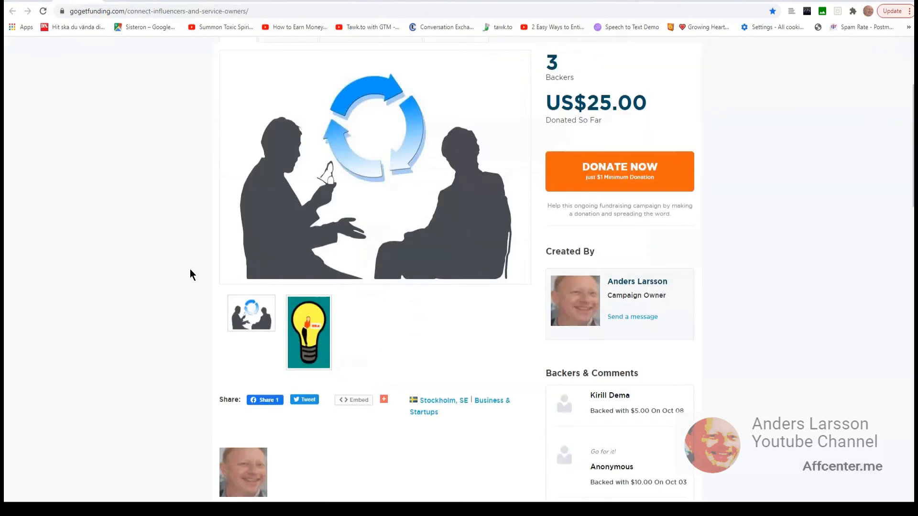
scroll("down", 3)
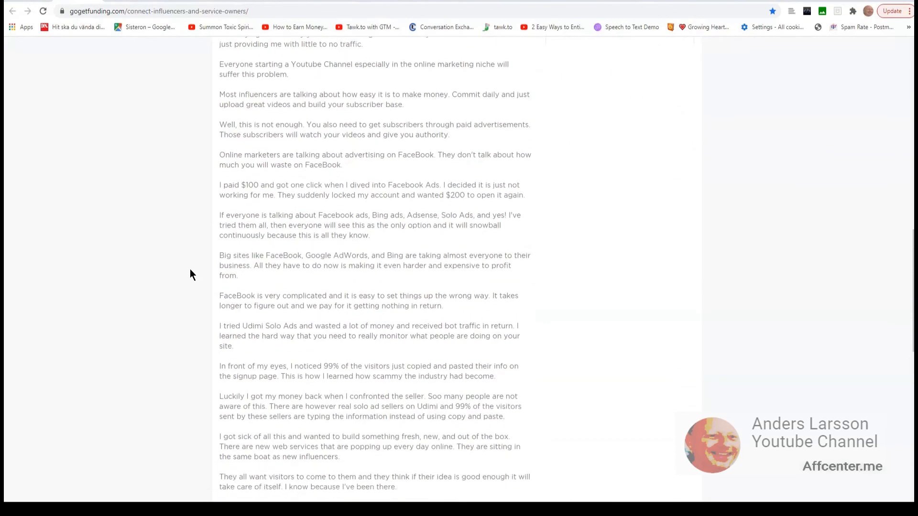
scroll("down", 3)
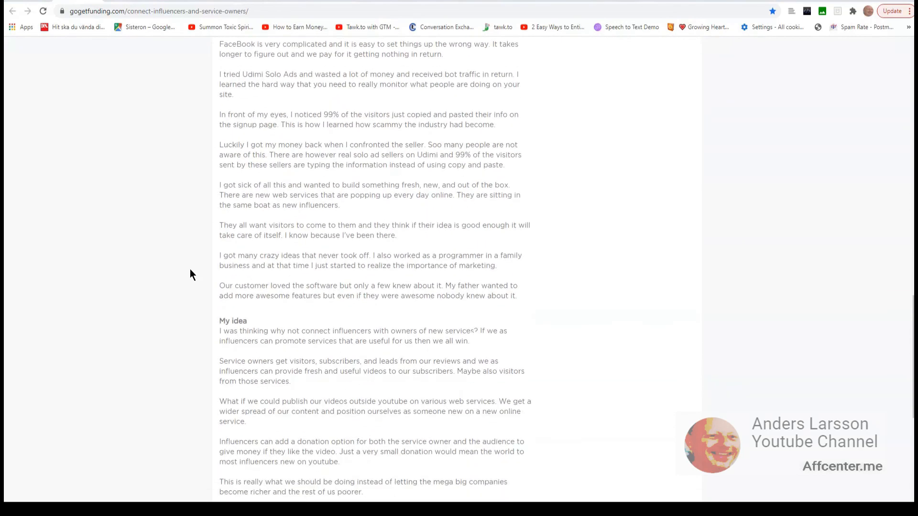
scroll("down", 3)
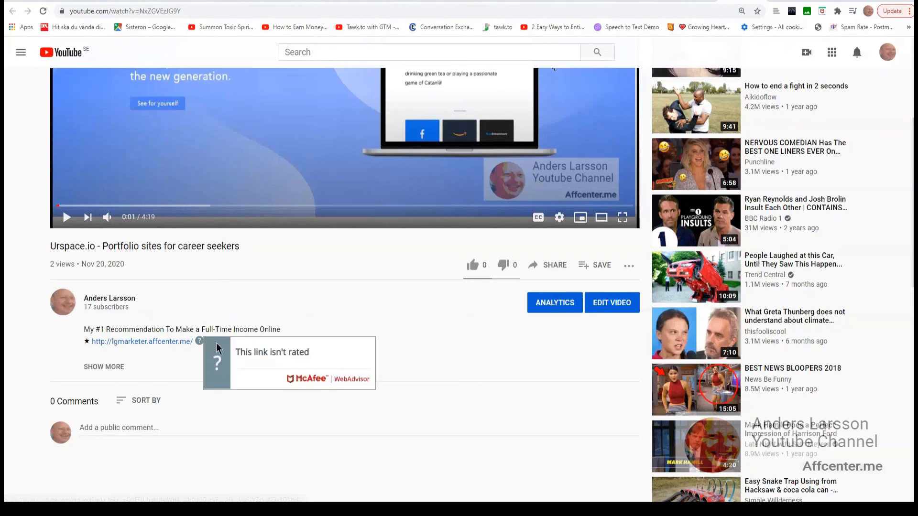
mouse_move(320, 345)
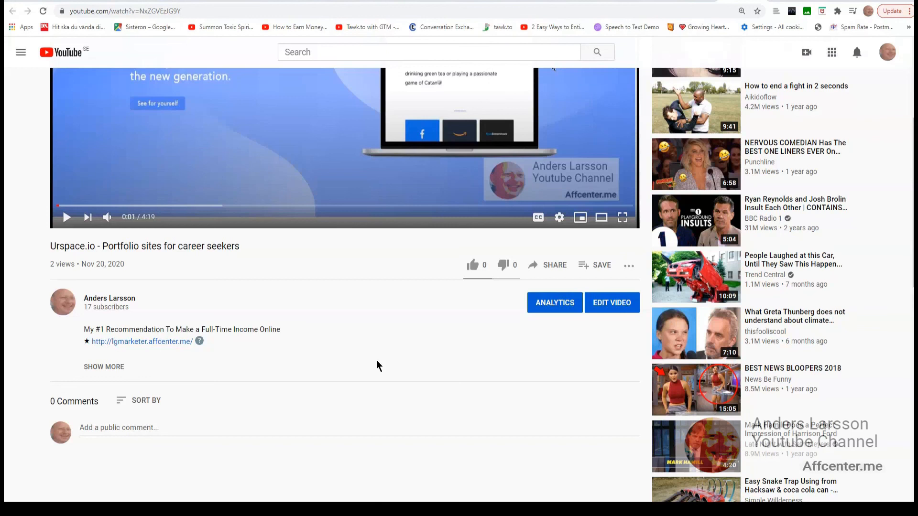
mouse_move(407, 337)
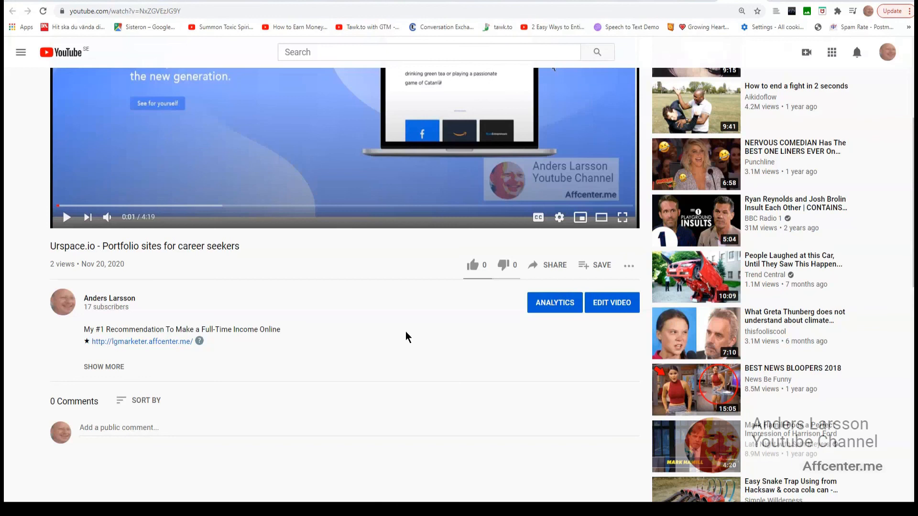